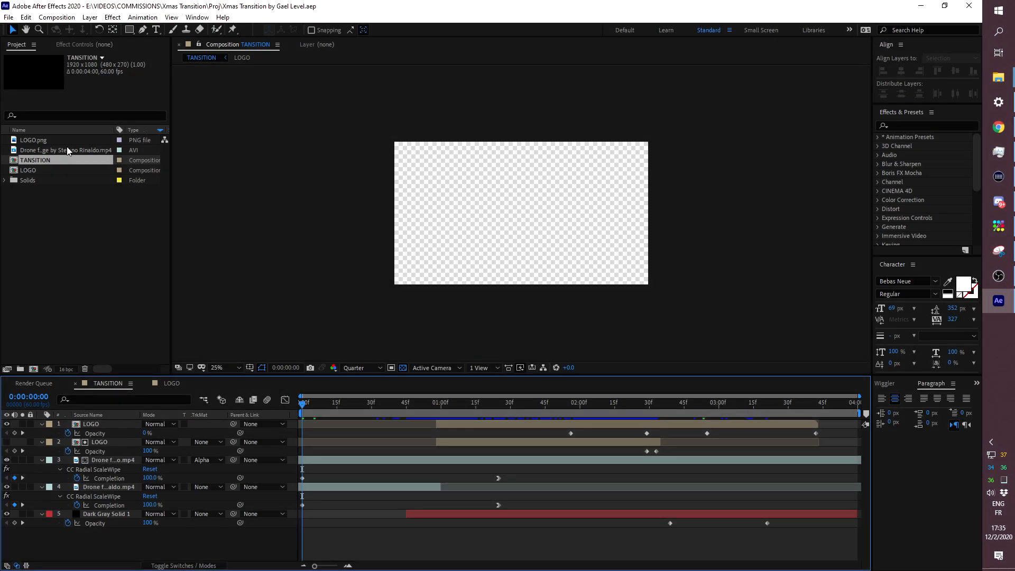
pyautogui.moveTo(257, 17)
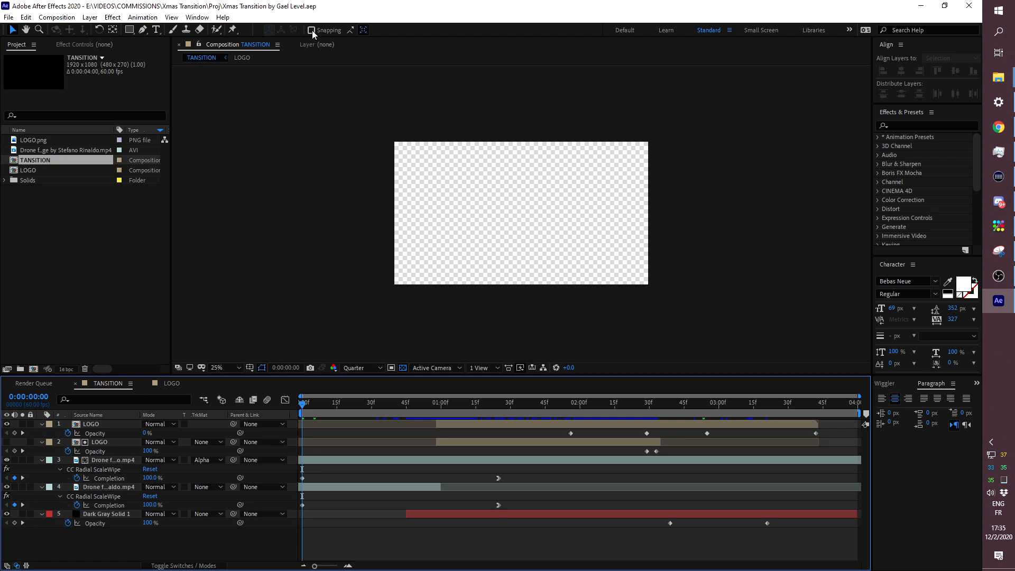
pyautogui.moveTo(311, 31)
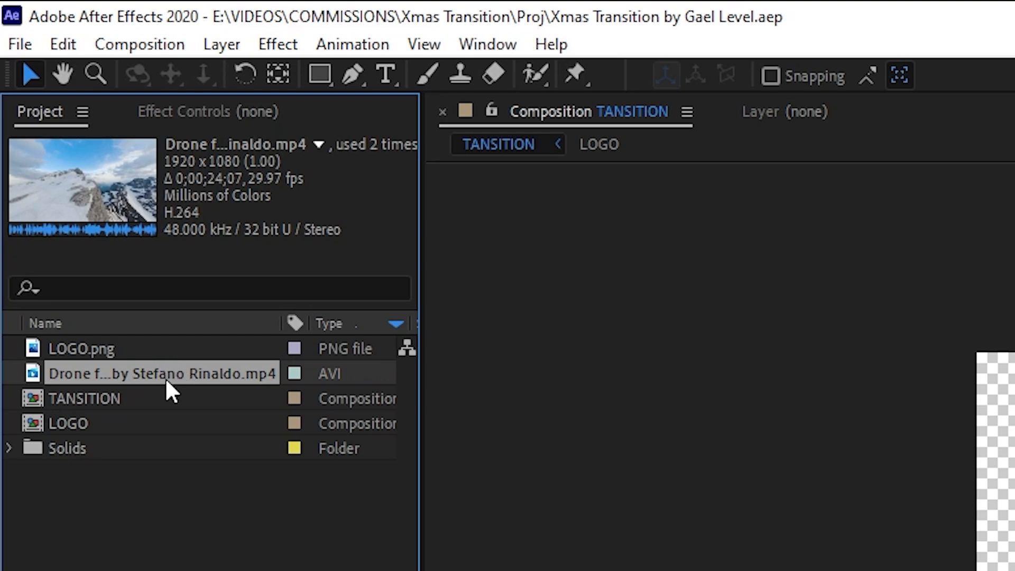
pyautogui.rightClick(162, 373)
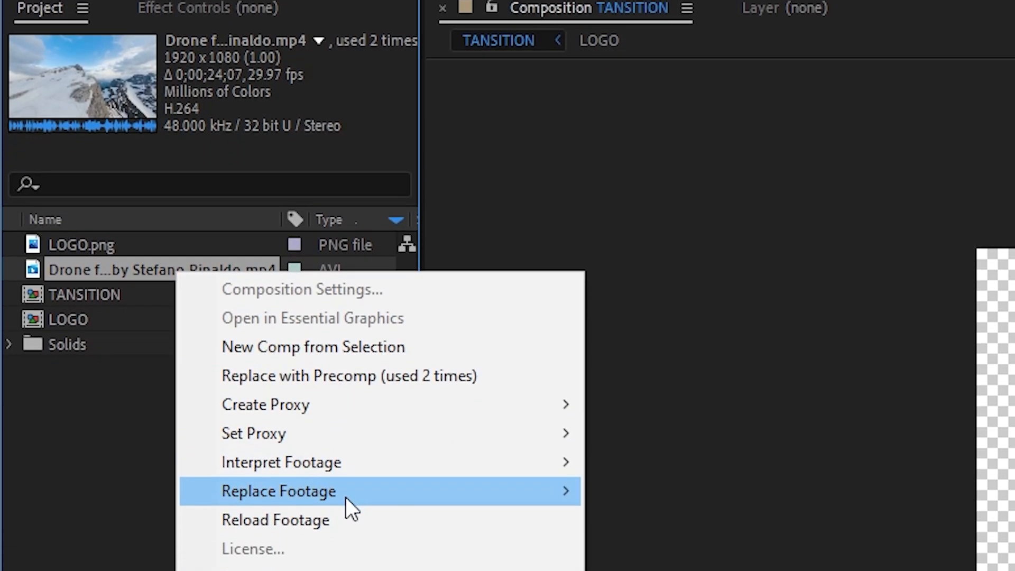
pyautogui.click(277, 491)
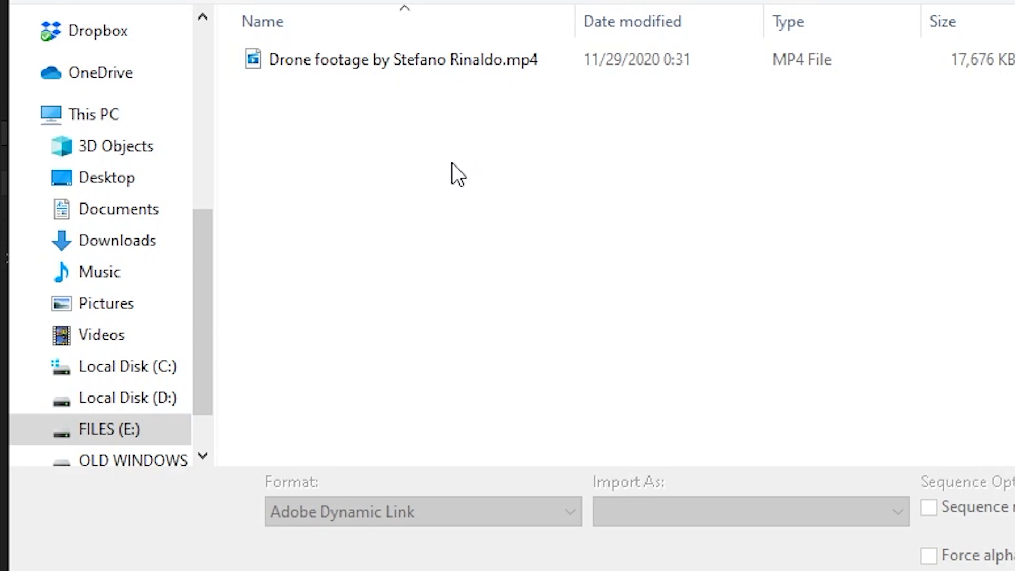
pyautogui.moveTo(406, 97)
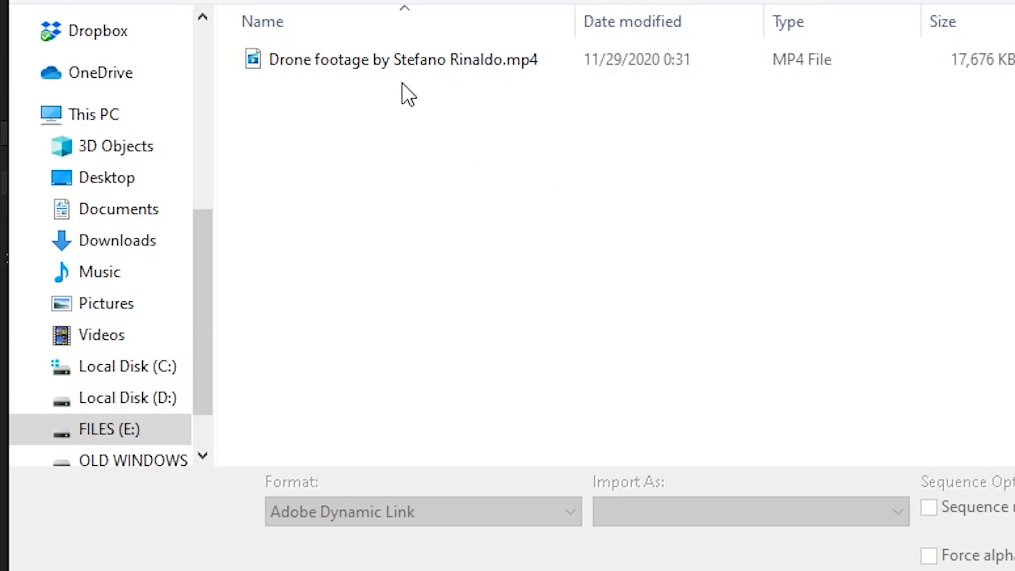
pyautogui.click(401, 60)
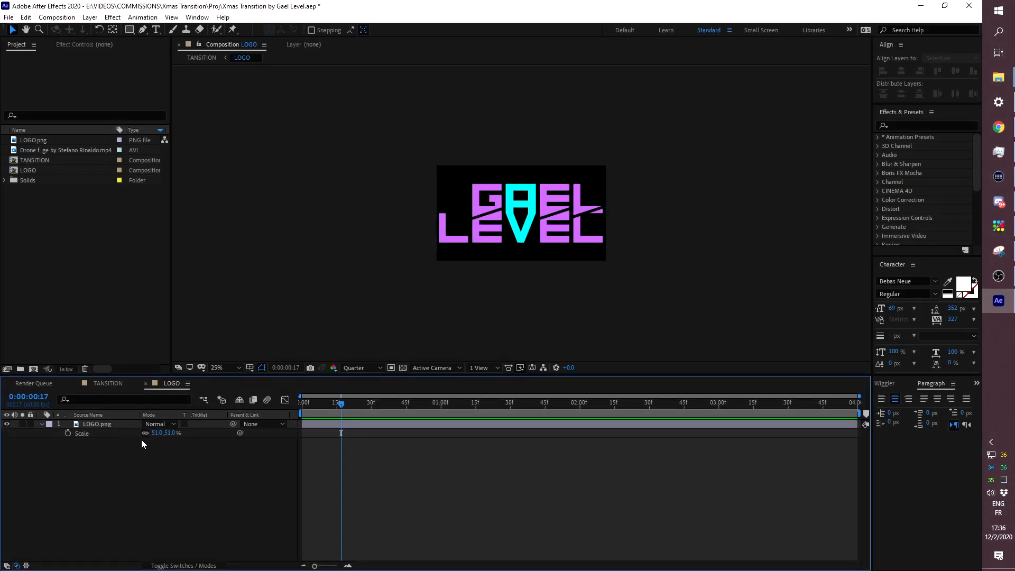
pyautogui.moveTo(220, 480)
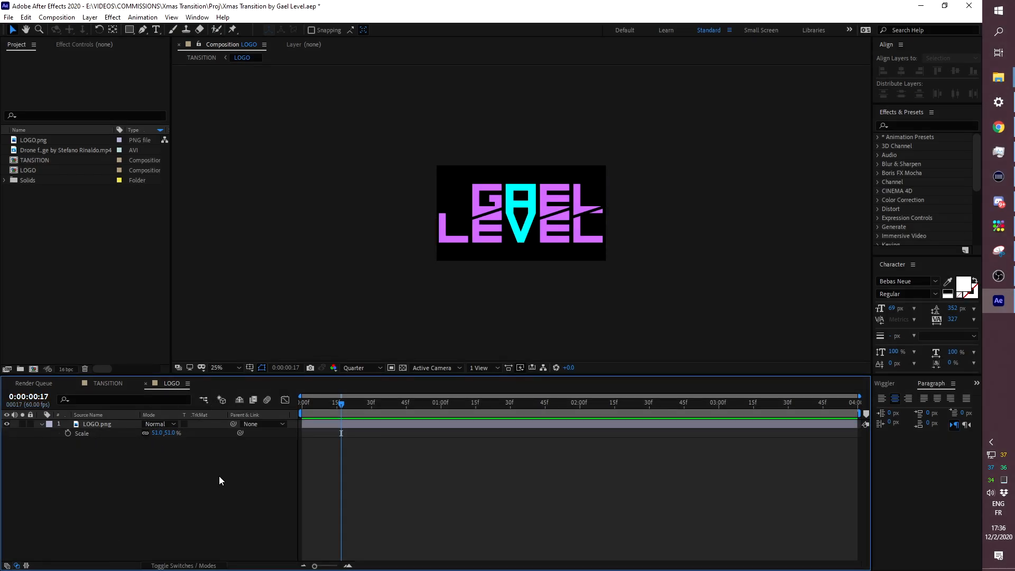
pyautogui.moveTo(218, 452)
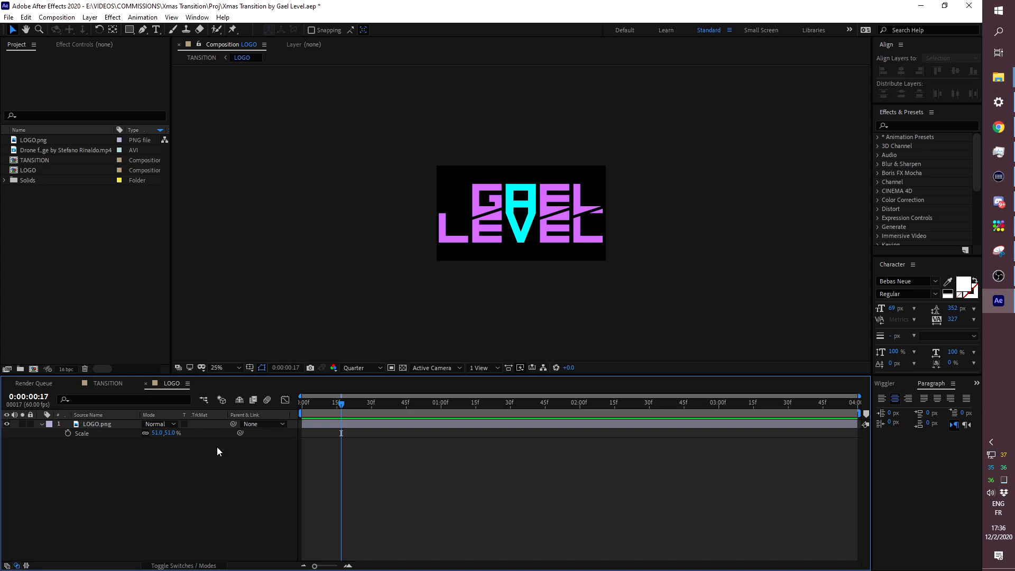
pyautogui.moveTo(116, 455)
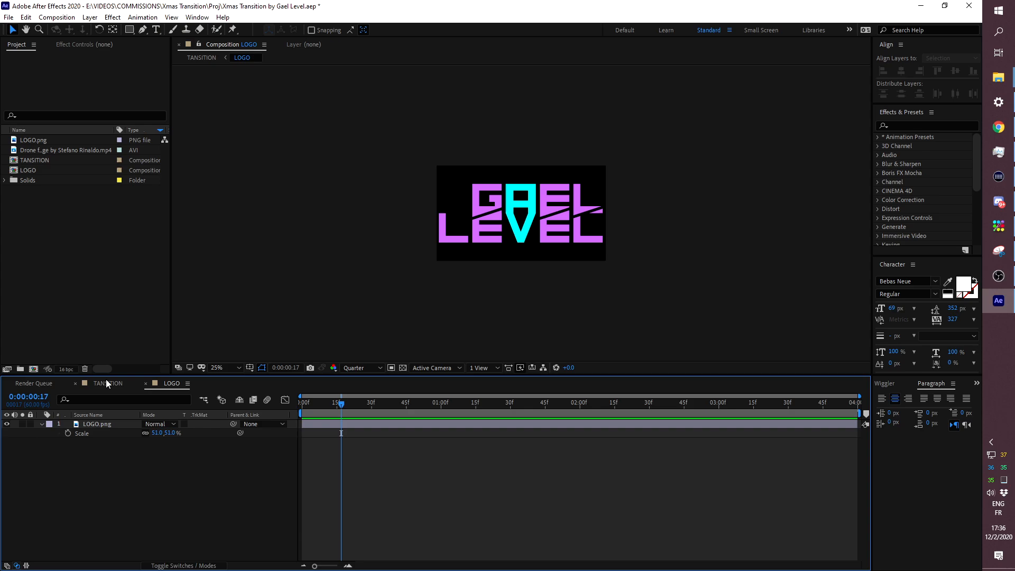
# Step: Switch the Timeline back to the TANSITION composition
pyautogui.click(109, 383)
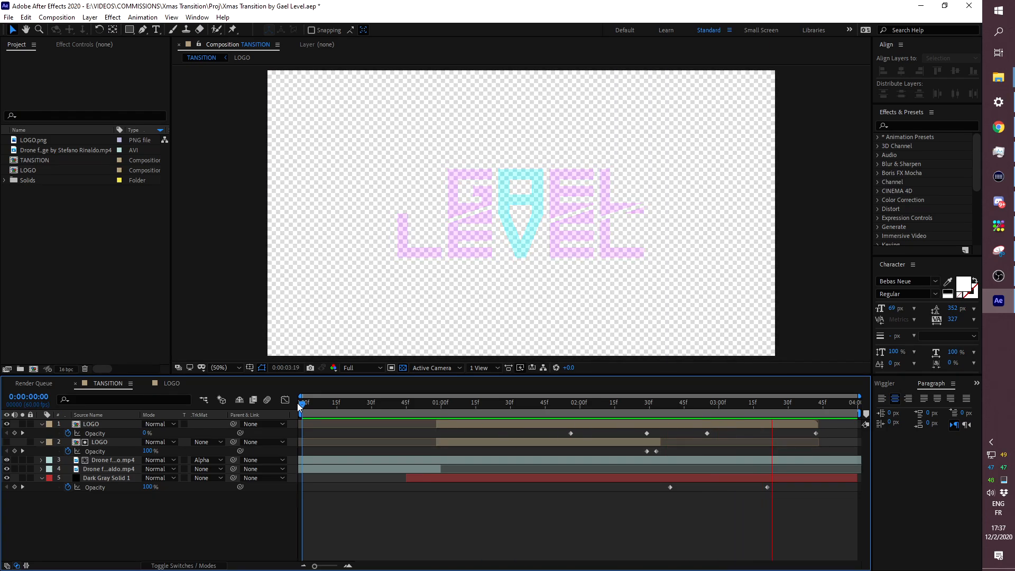
# Step: Scrub through TANSITION from the drone sphere start to the logo's full reveal and fade-out
pyautogui.click(492, 402)
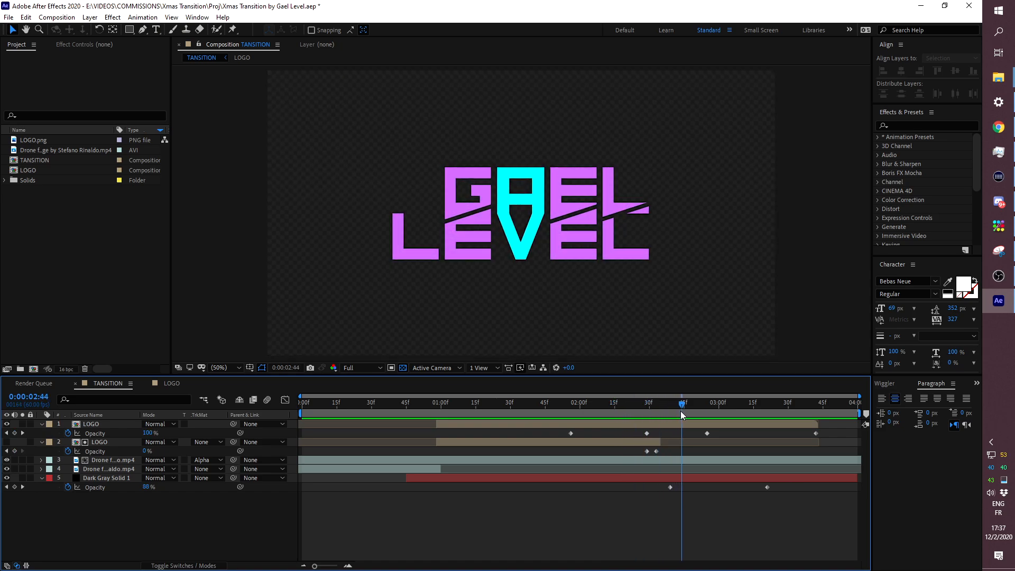
pyautogui.click(717, 411)
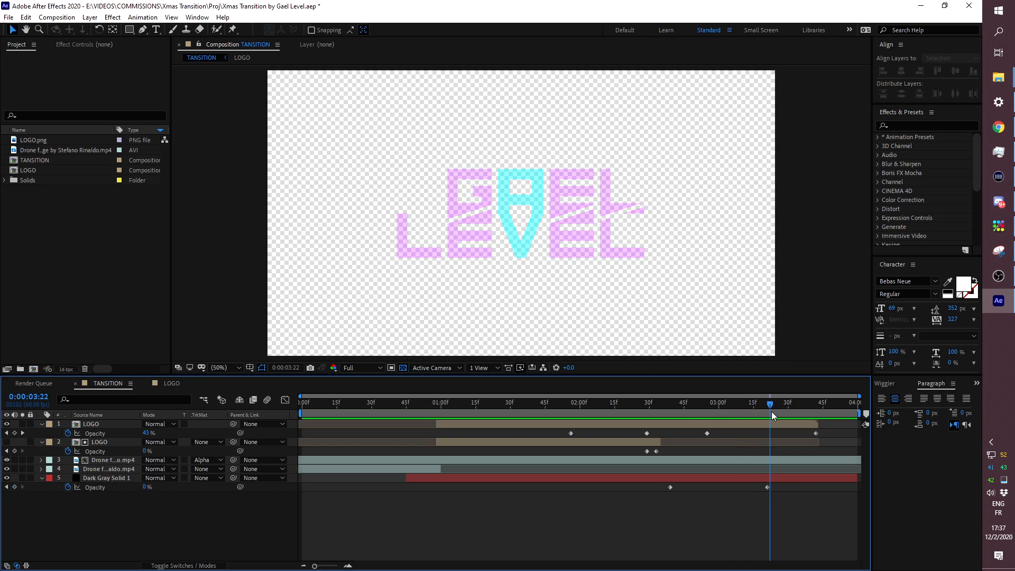
pyautogui.click(835, 403)
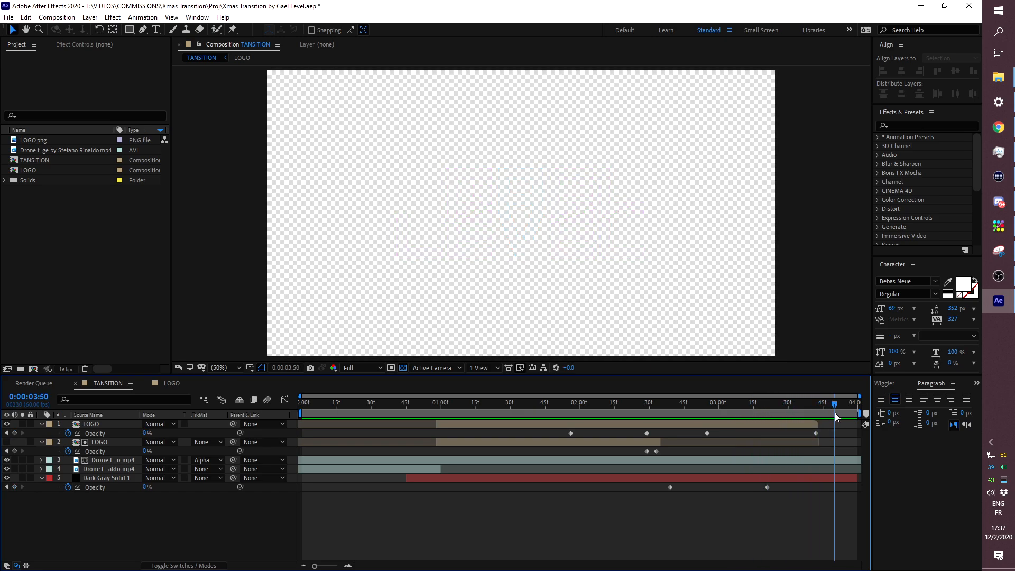
pyautogui.moveTo(777, 414)
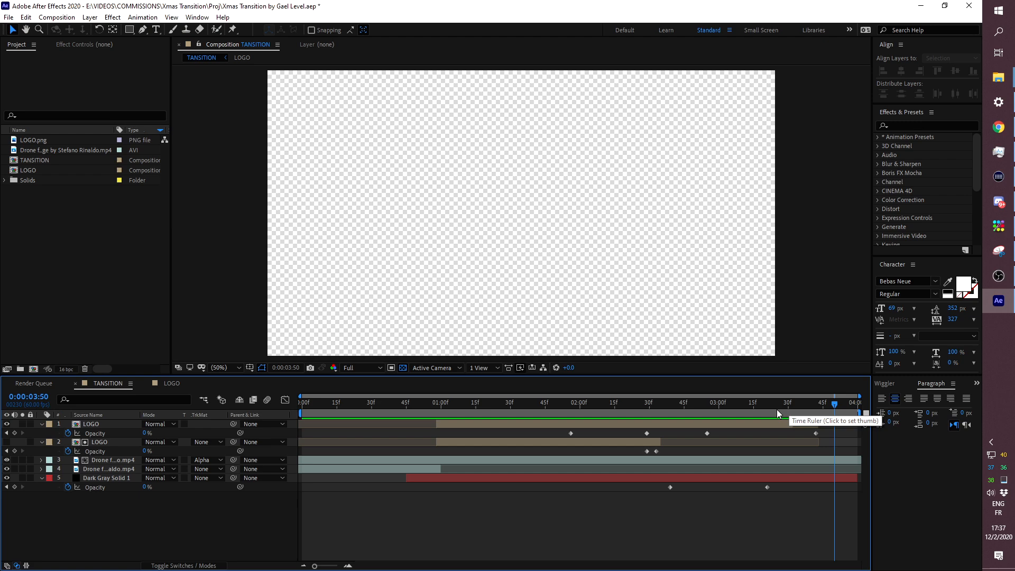
pyautogui.click(826, 407)
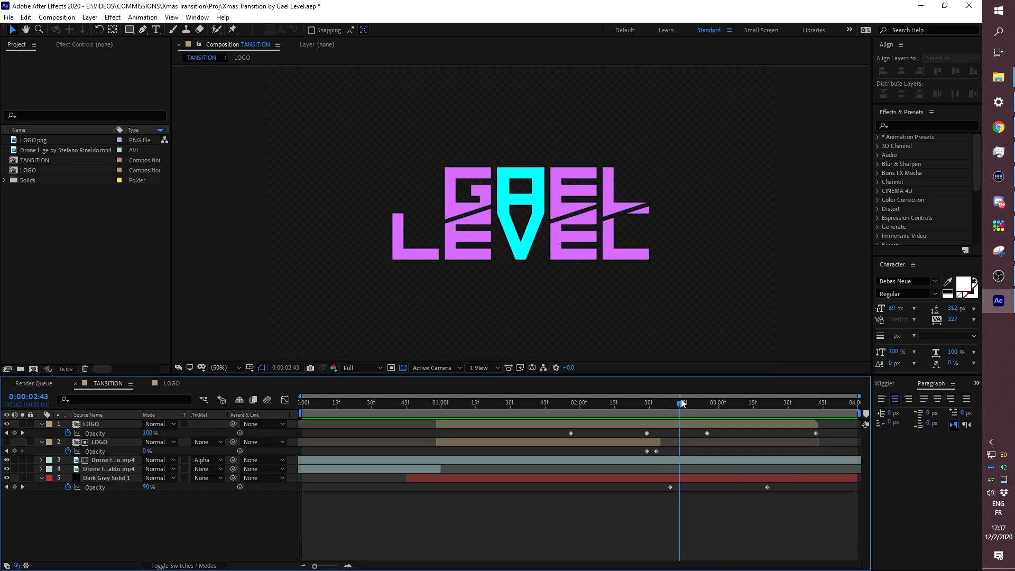
pyautogui.click(682, 403)
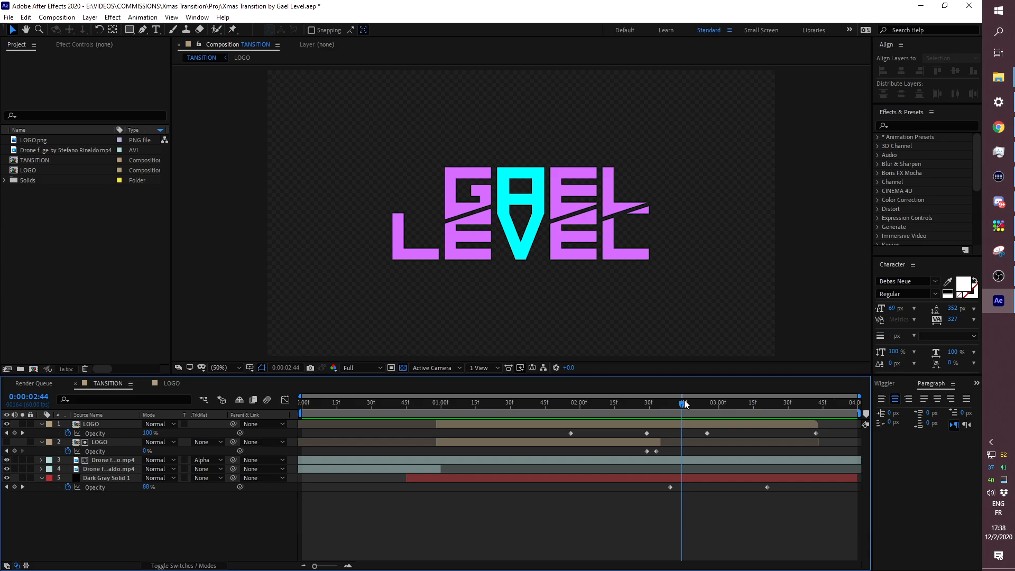
pyautogui.click(726, 402)
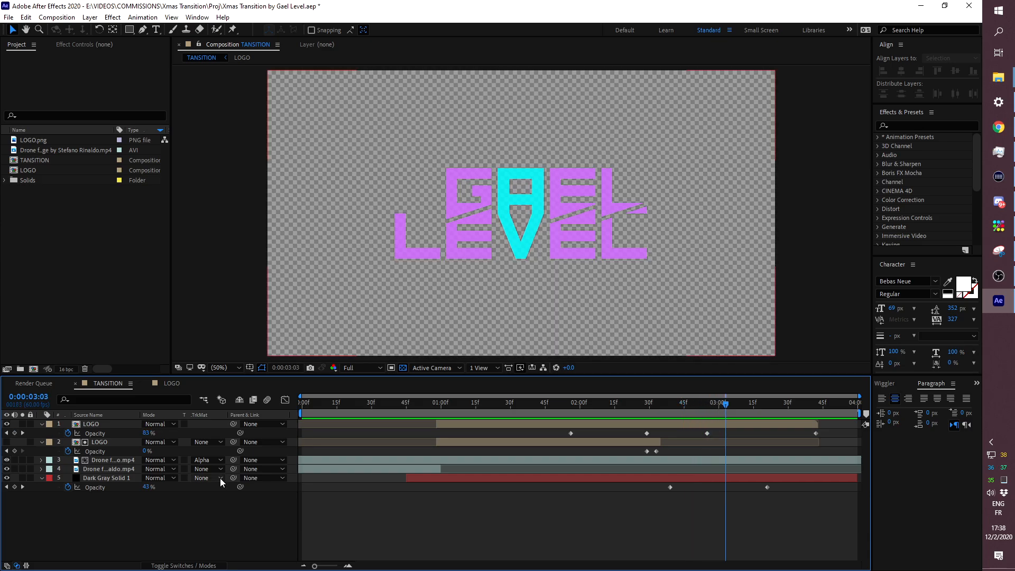
pyautogui.click(305, 402)
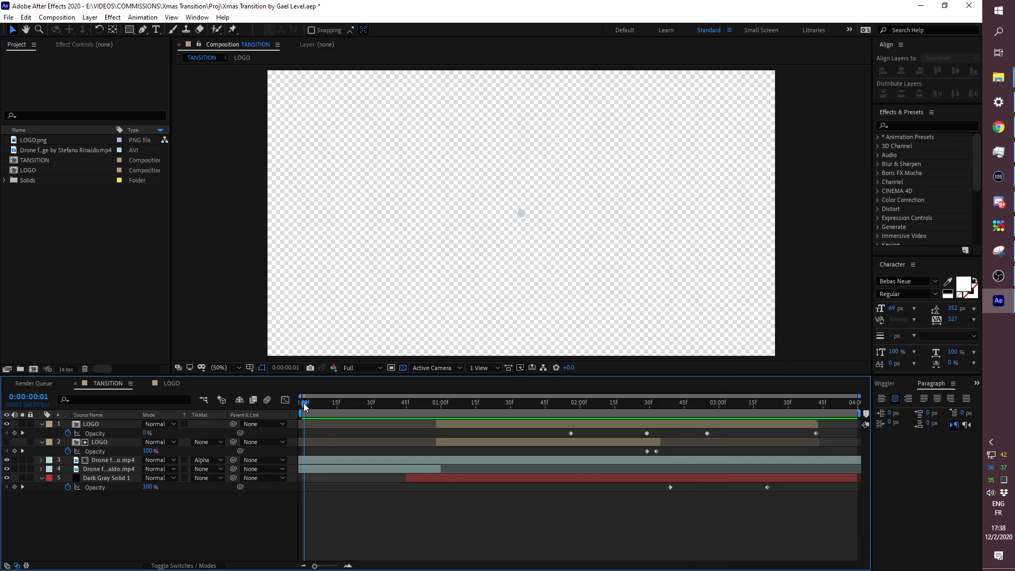
pyautogui.click(330, 402)
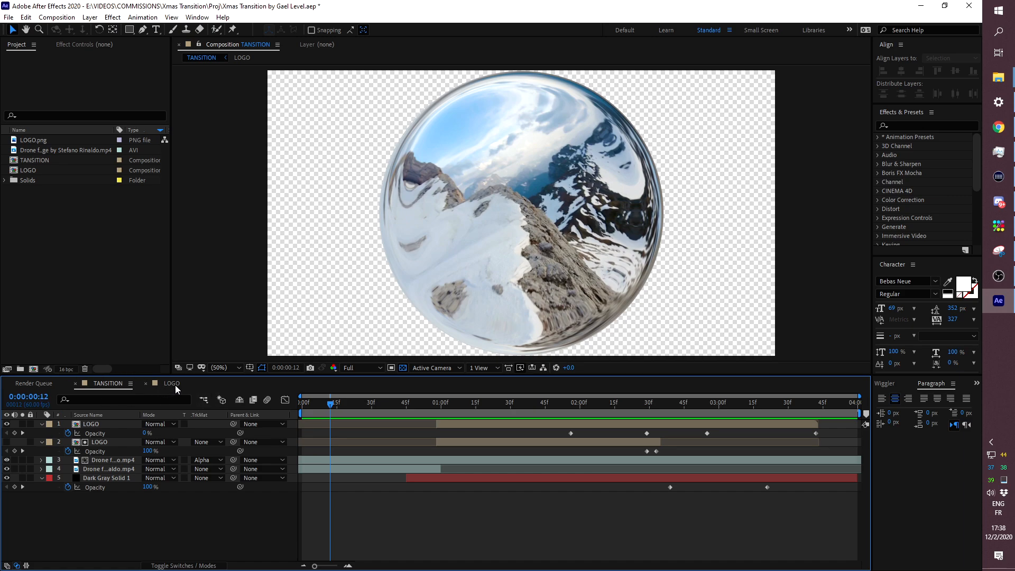
# Step: Reopen the LOGO composition in the Timeline
pyautogui.click(172, 383)
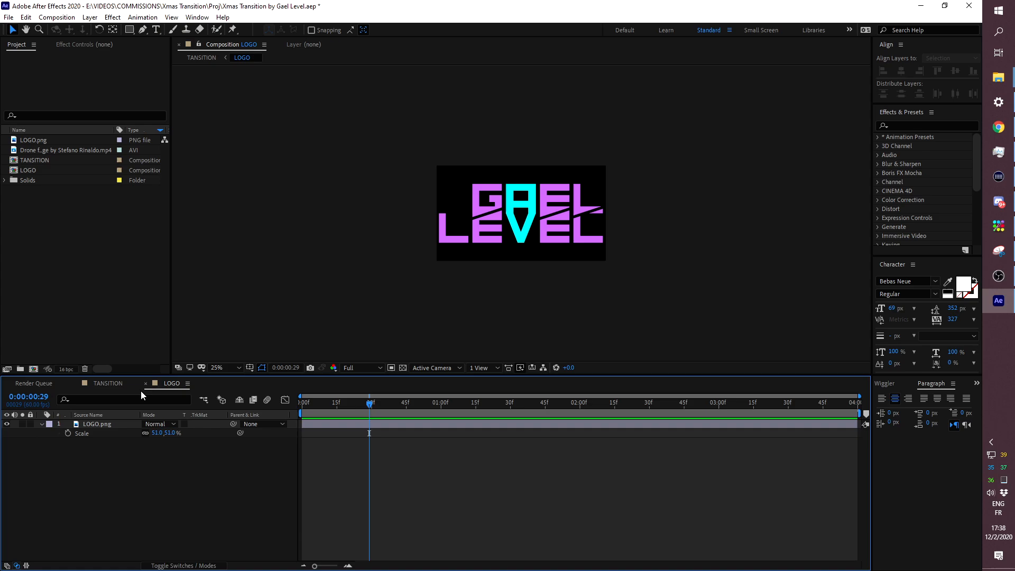
# Step: Zoom LOGO to 50% with the transparency grid on and hide the LOGO.png layer
pyautogui.click(29, 170)
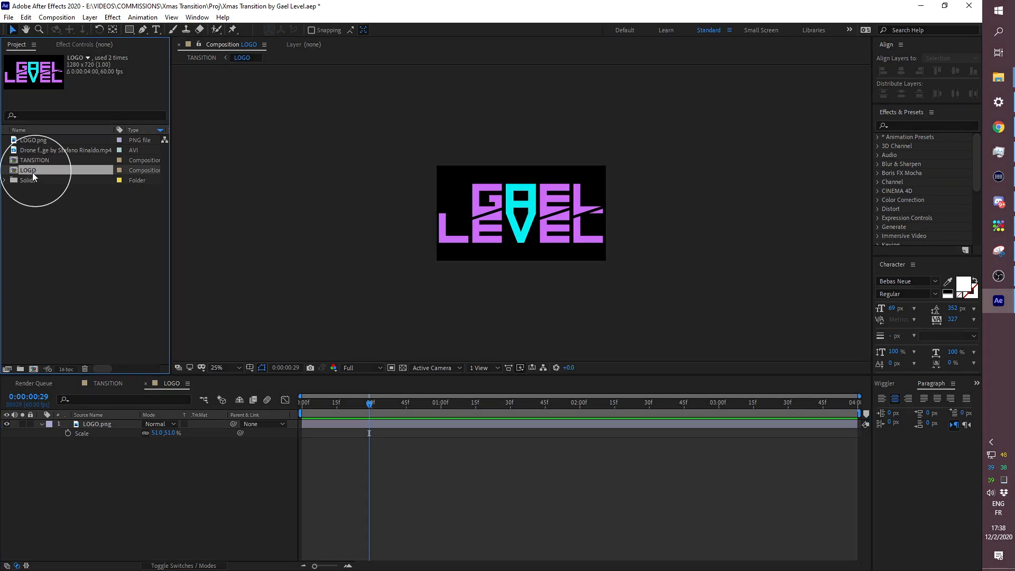
pyautogui.click(217, 367)
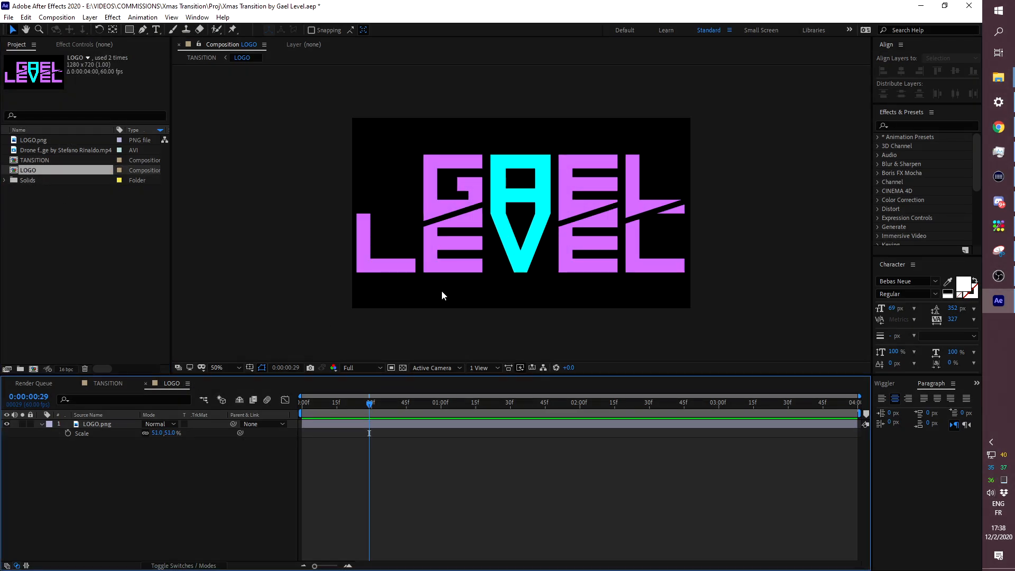
pyautogui.click(7, 426)
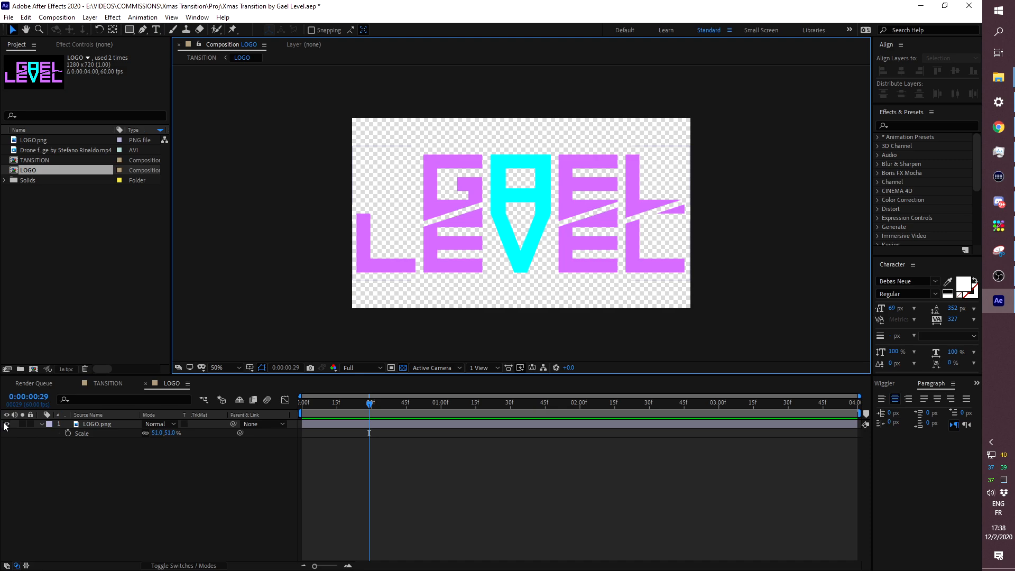
pyautogui.click(7, 424)
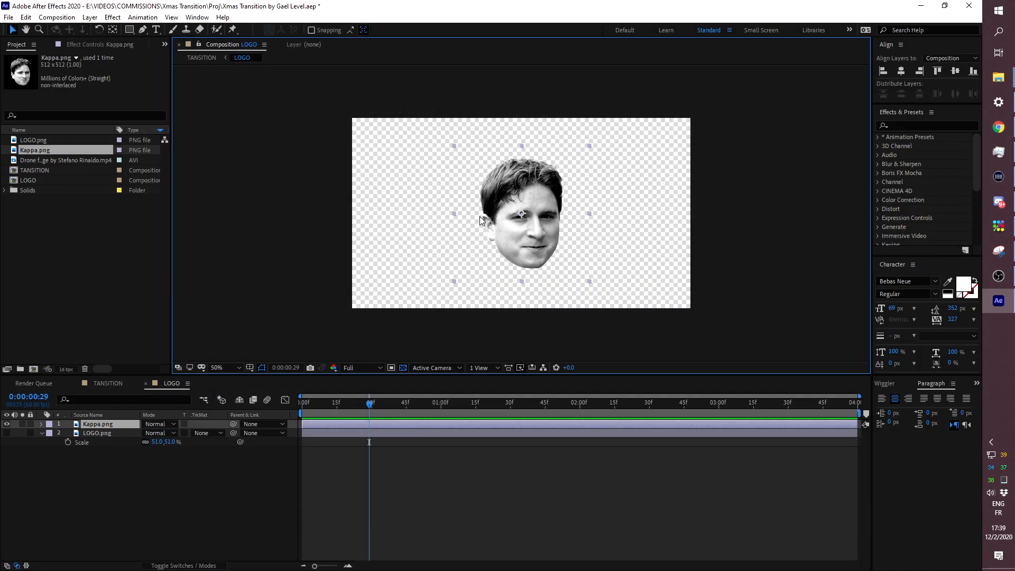
pyautogui.moveTo(458, 253)
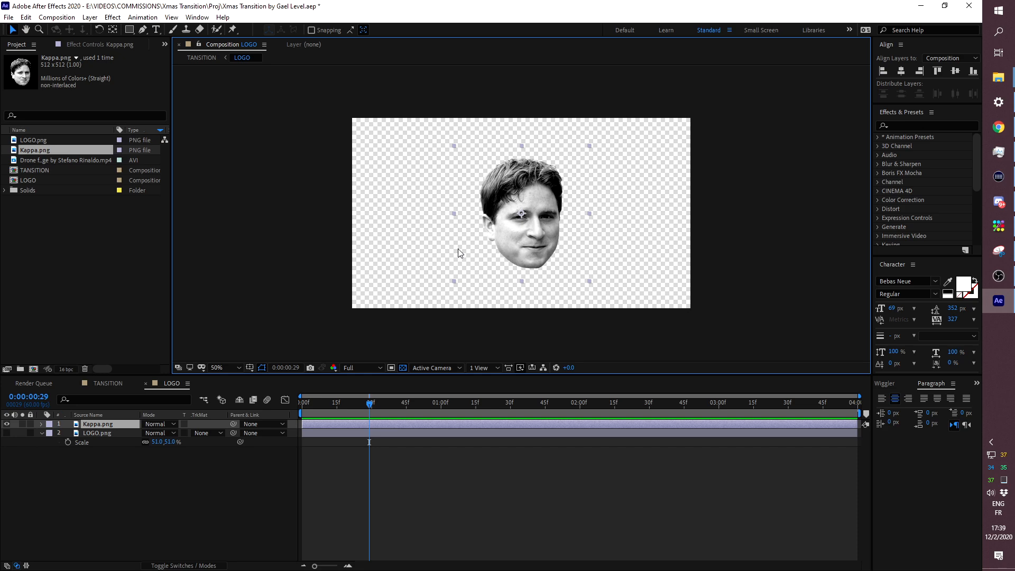
pyautogui.press('s')
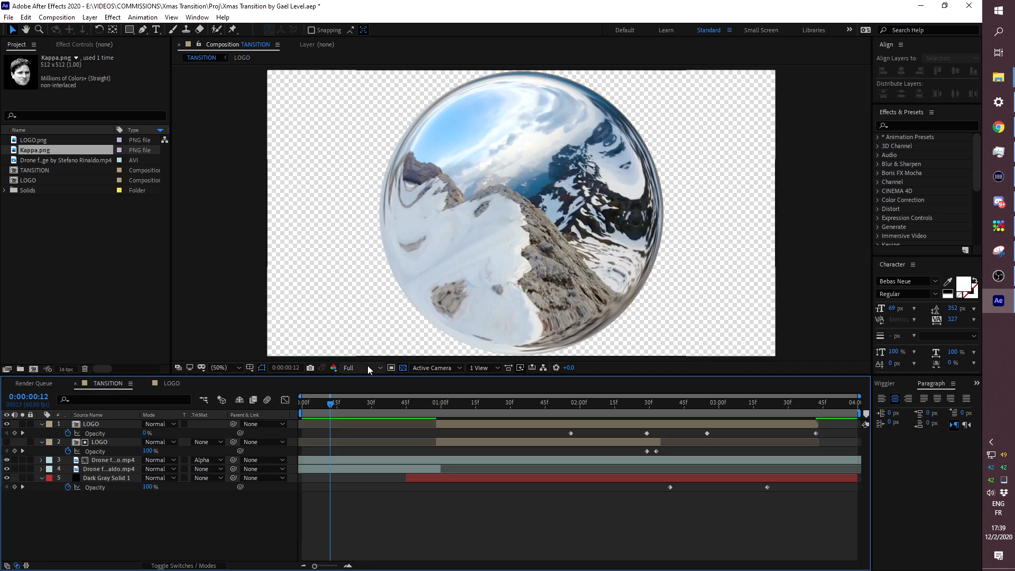
# Step: Check TANSITION at frame 1:24, then reopen the LOGO composition for the Apex Legends logo
pyautogui.click(368, 367)
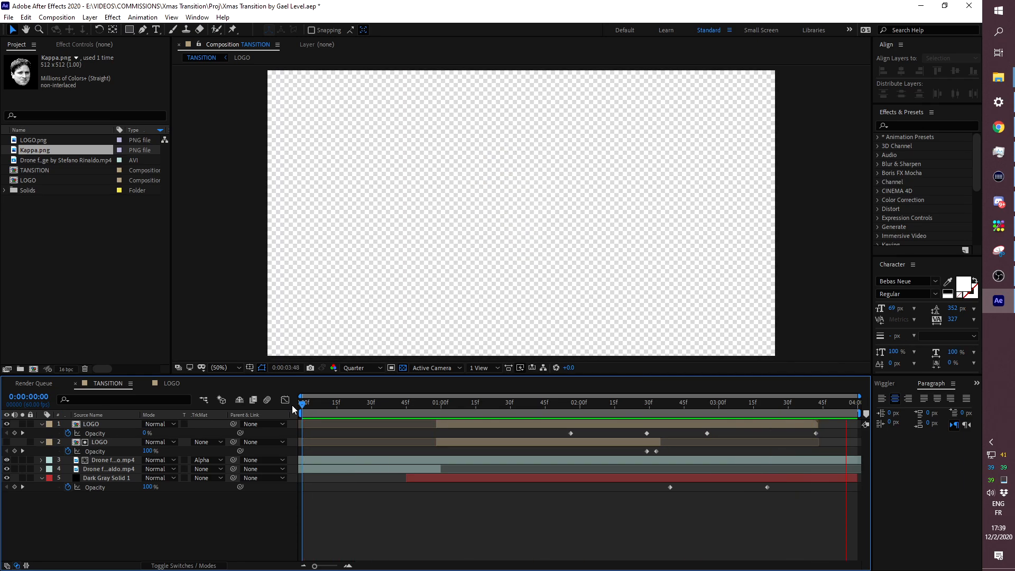
pyautogui.click(495, 402)
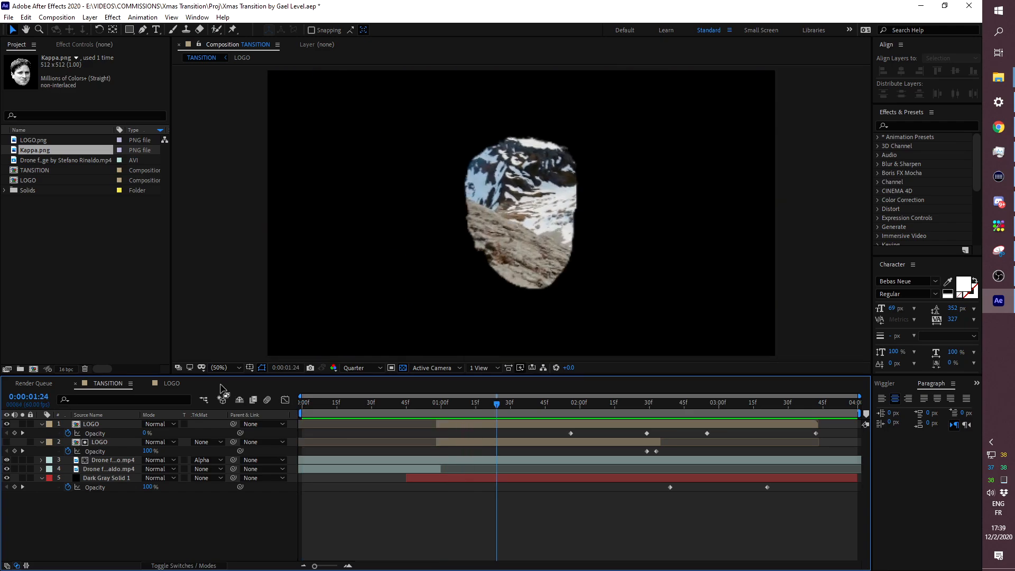
pyautogui.click(172, 383)
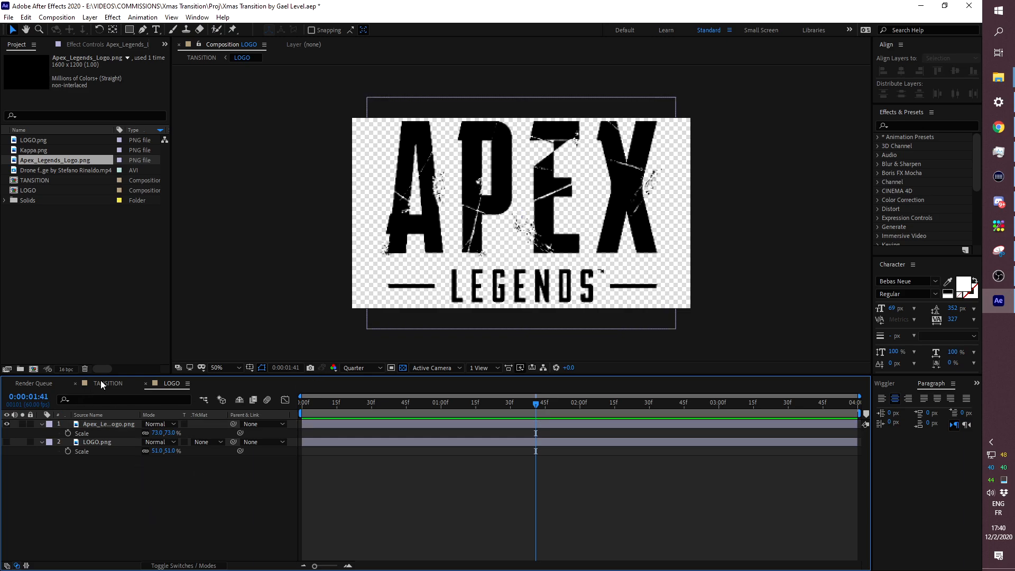
# Step: Preview the logo-shaped transition in TANSITION and re-import Kappa.png as the revealing shape
pyautogui.click(109, 383)
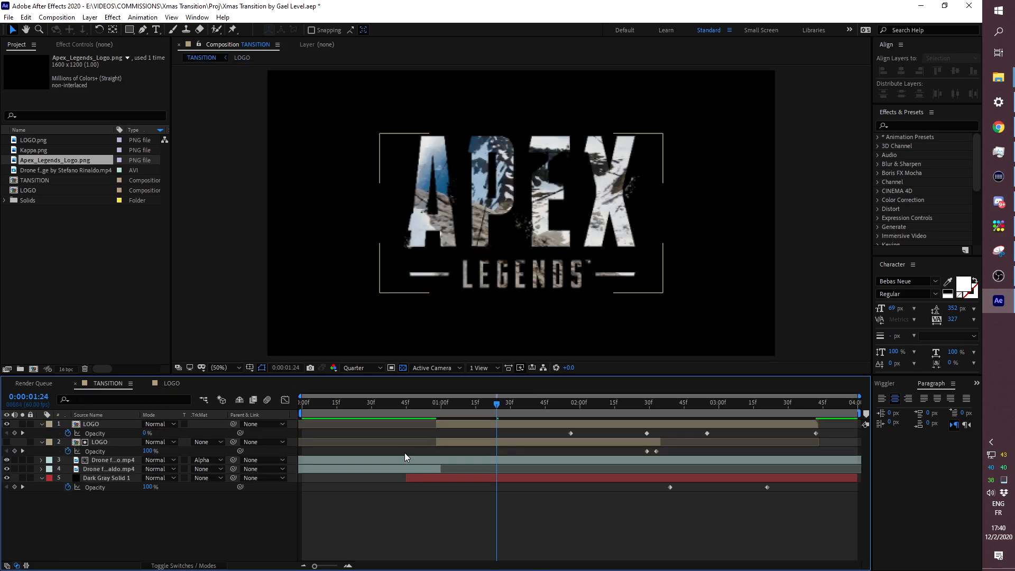
pyautogui.click(303, 402)
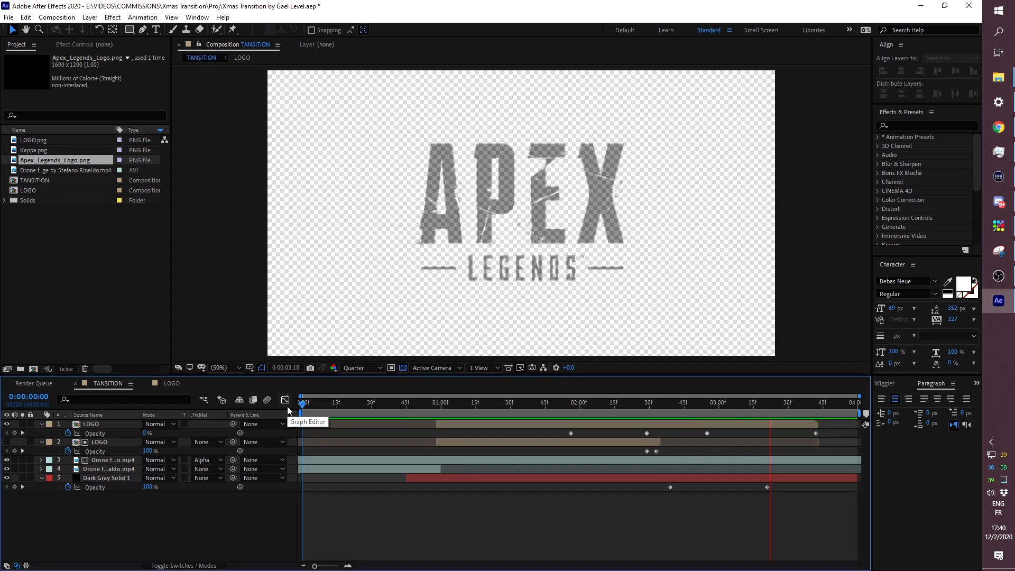
pyautogui.click(454, 402)
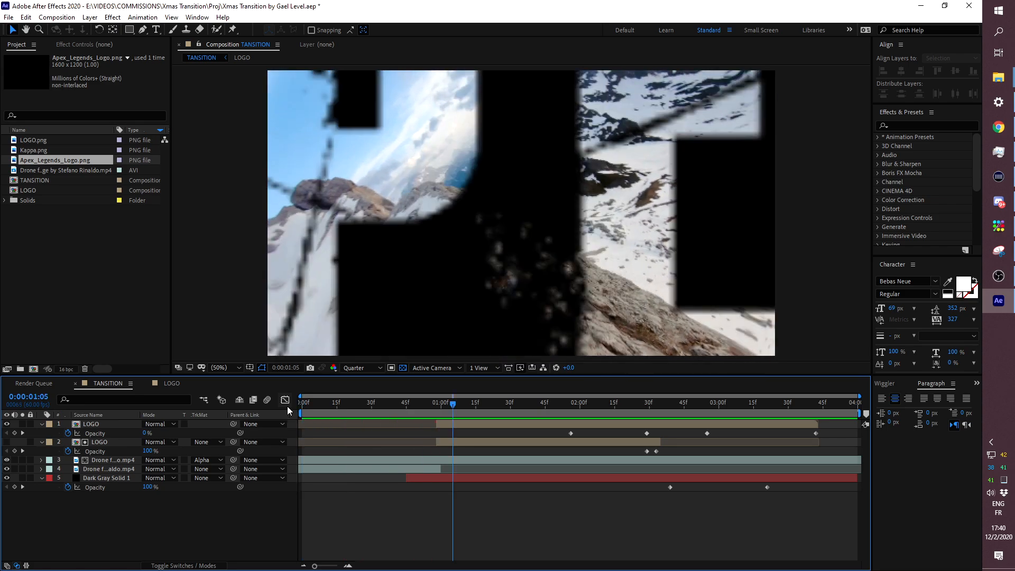
pyautogui.moveTo(457, 388)
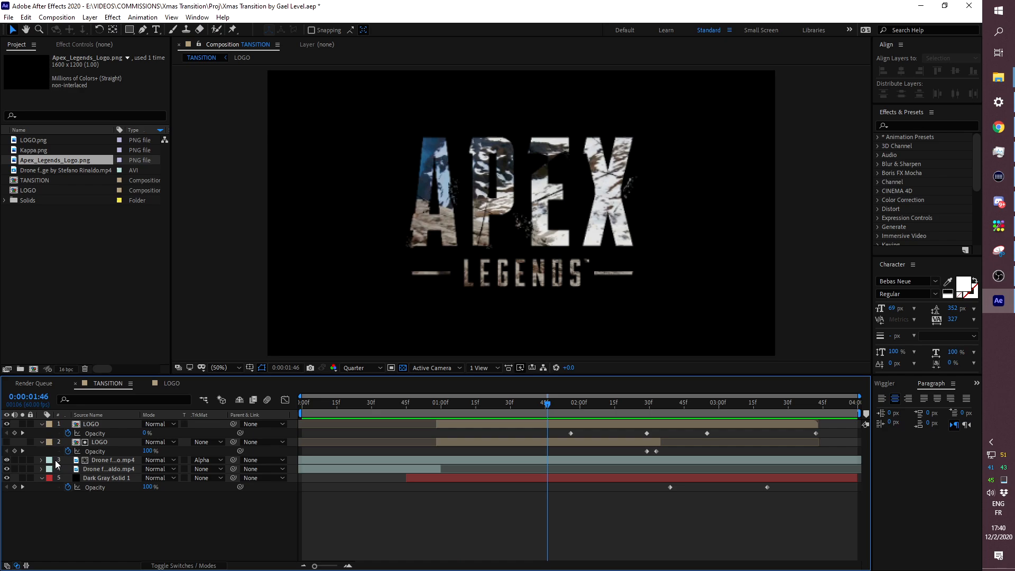
pyautogui.click(242, 57)
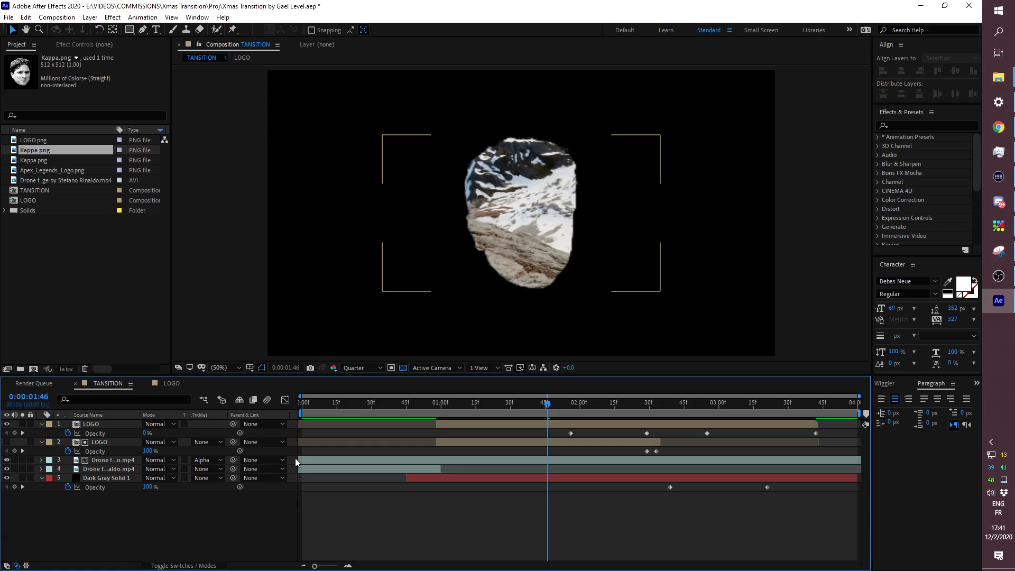
# Step: Set the Composition panel to Full resolution and scrub to about 2:56 where the Kappa face is revealed
pyautogui.click(353, 367)
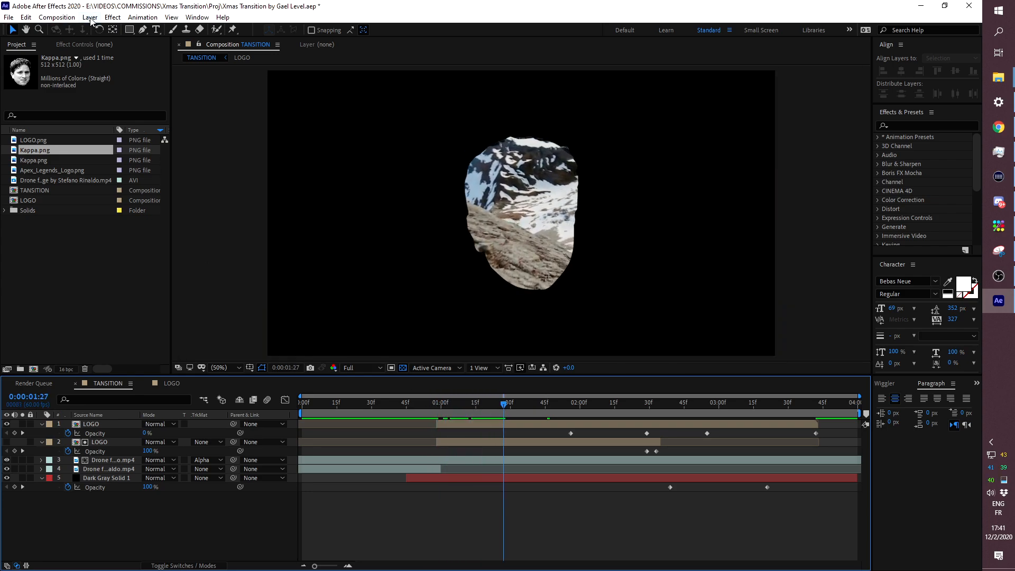
pyautogui.click(711, 402)
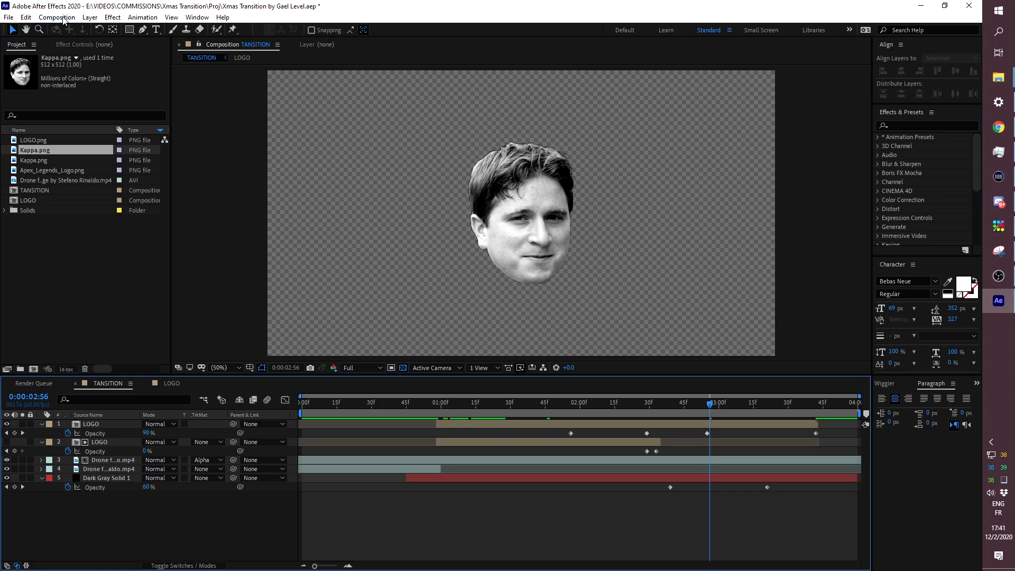
pyautogui.click(57, 17)
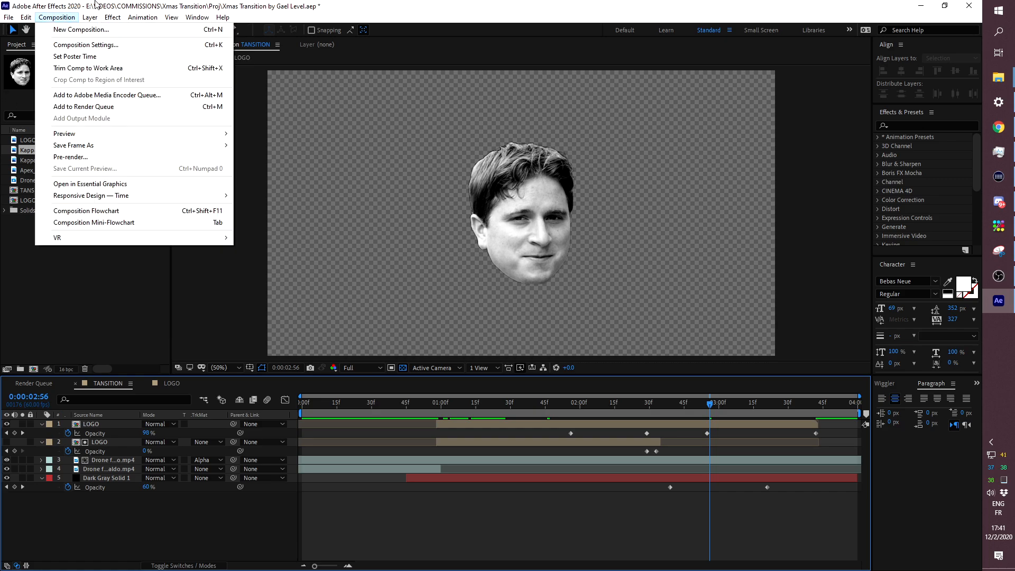
pyautogui.moveTo(82, 106)
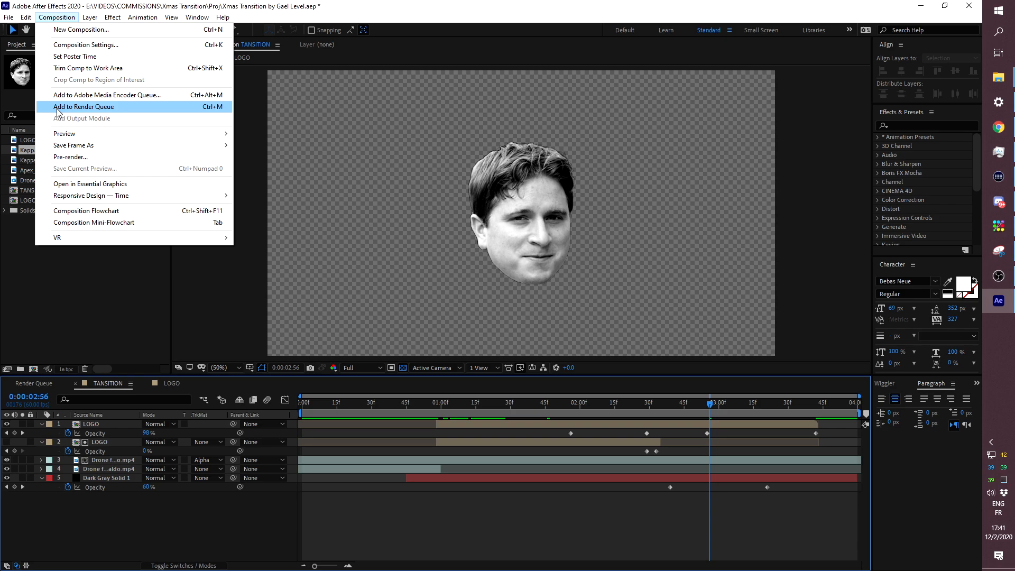
# Step: Add TANSITION to the Render Queue and set the output module format to QuickTime
pyautogui.click(84, 105)
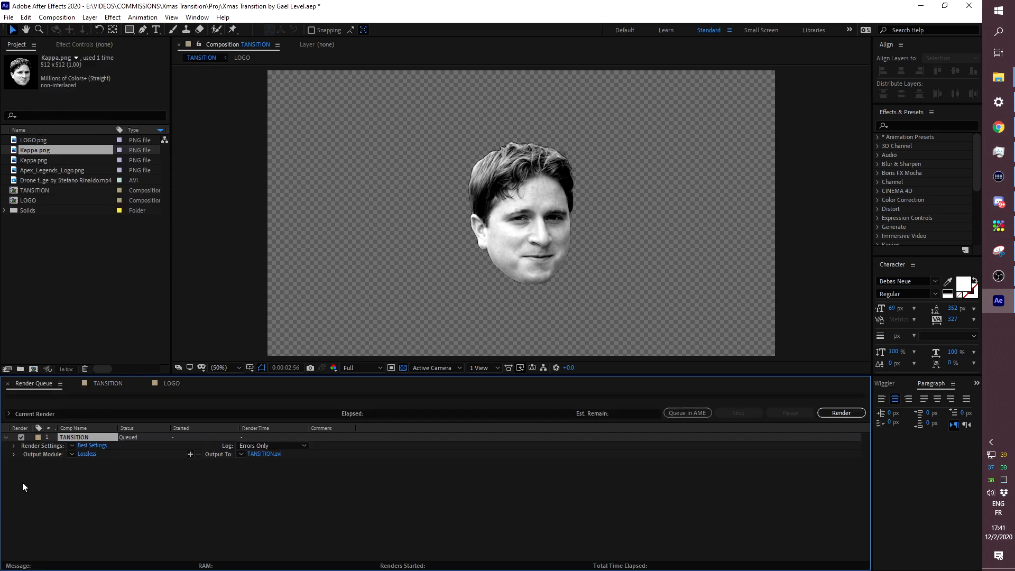
pyautogui.click(86, 454)
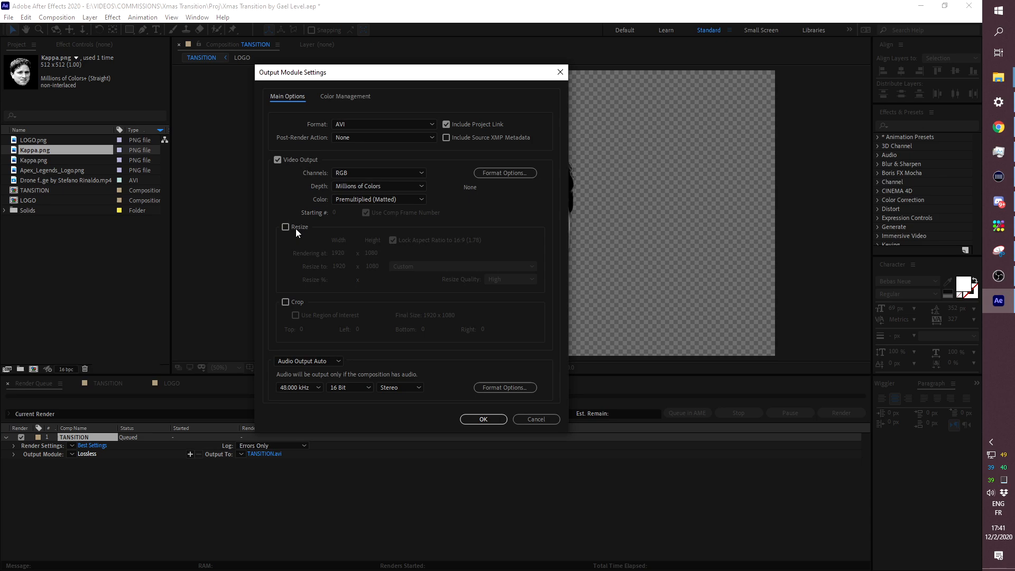
pyautogui.click(383, 124)
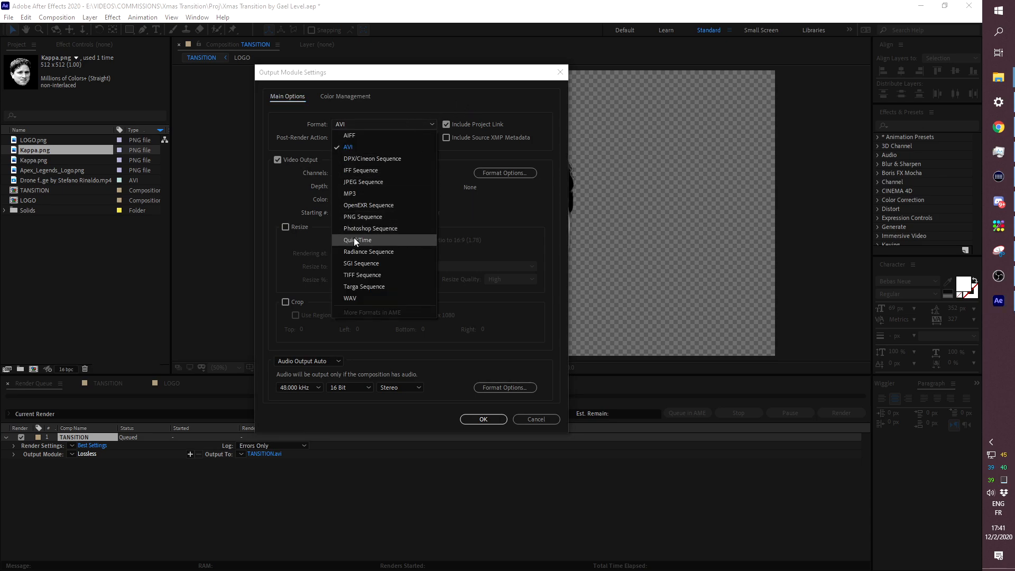
pyautogui.click(357, 240)
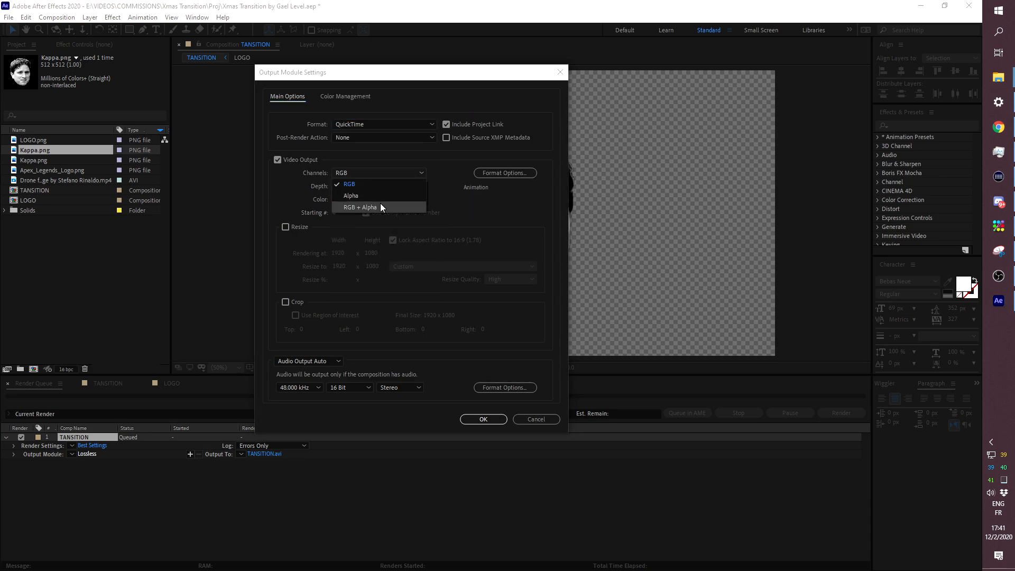
pyautogui.moveTo(382, 211)
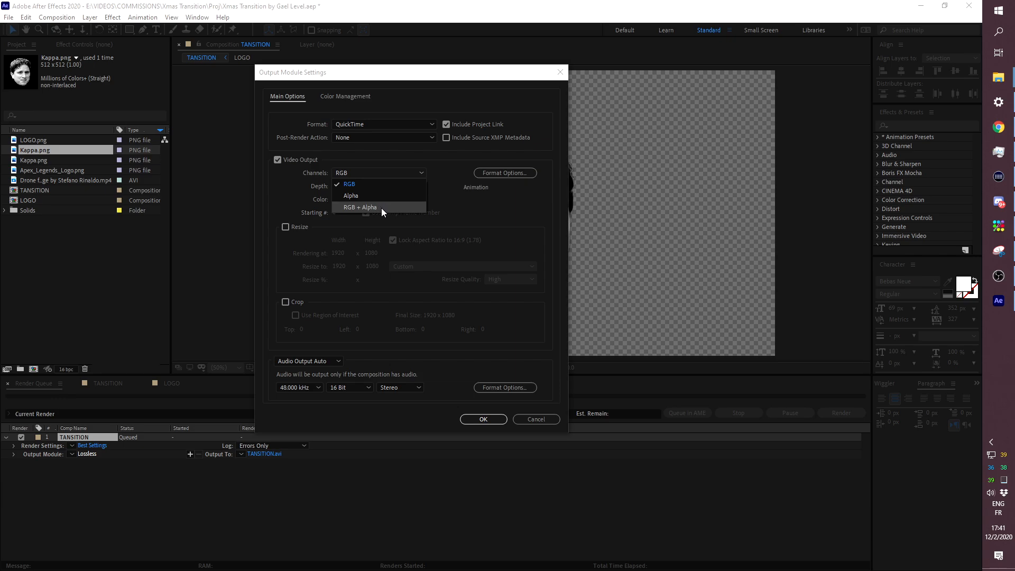
# Step: Set channels to RGB + Alpha, review codec options, turn audio off and confirm the output module
pyautogui.click(360, 208)
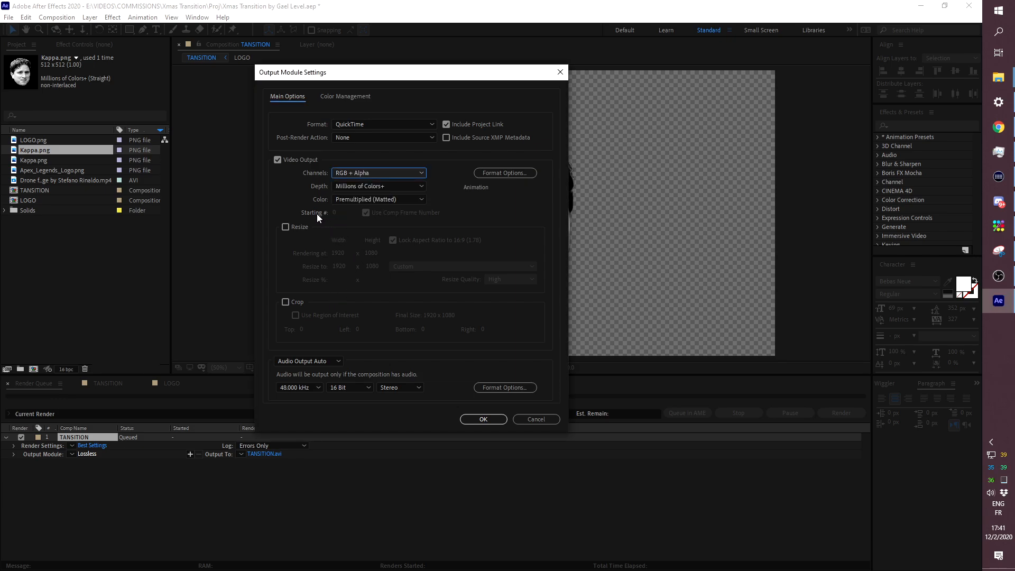
pyautogui.moveTo(505, 172)
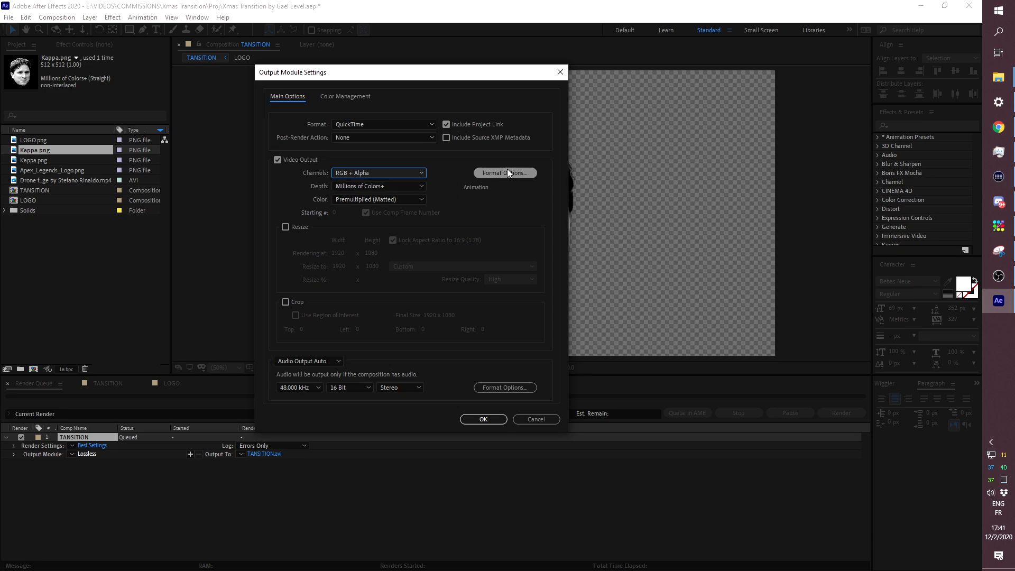
pyautogui.click(504, 172)
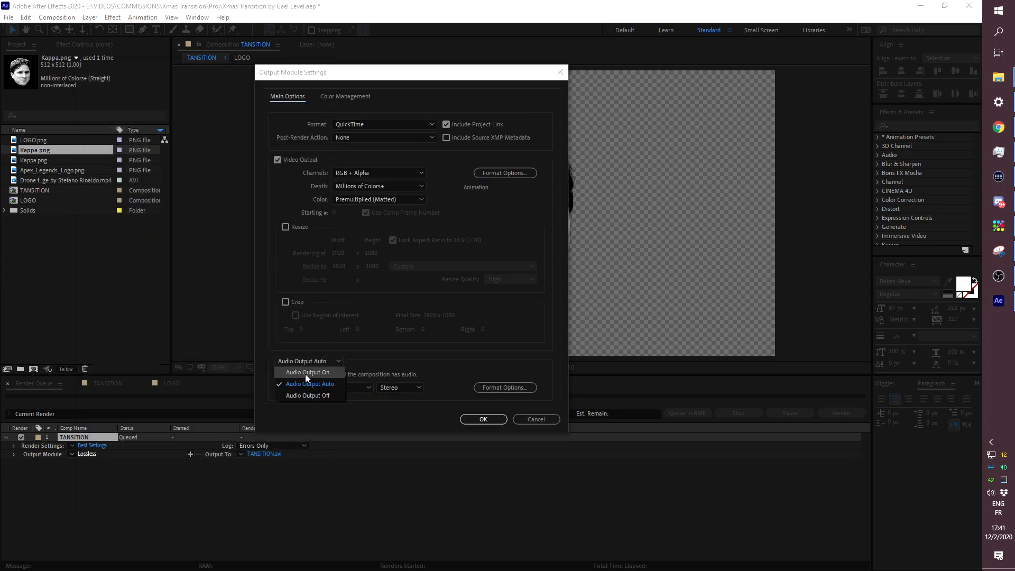
pyautogui.click(308, 394)
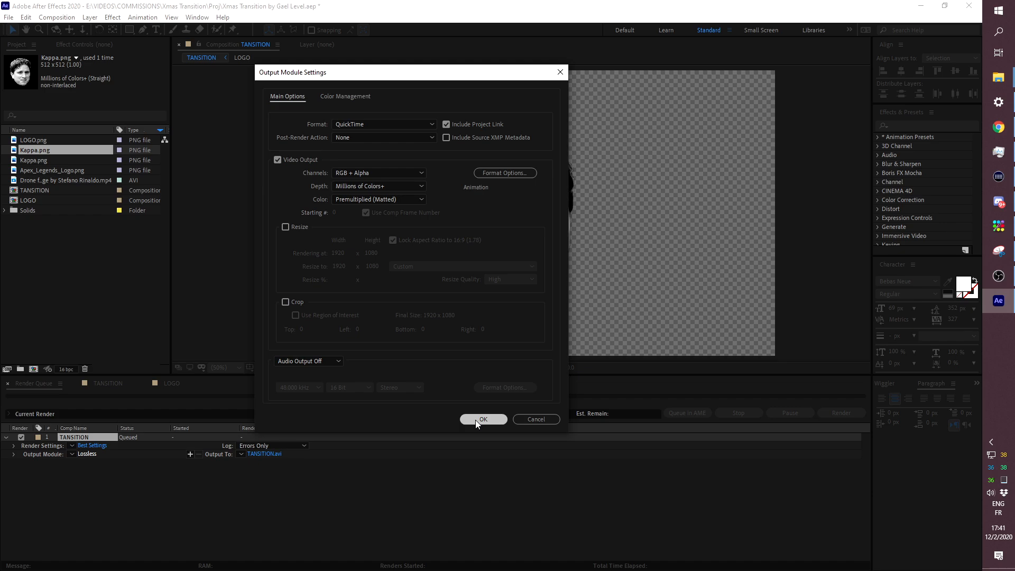
pyautogui.click(483, 419)
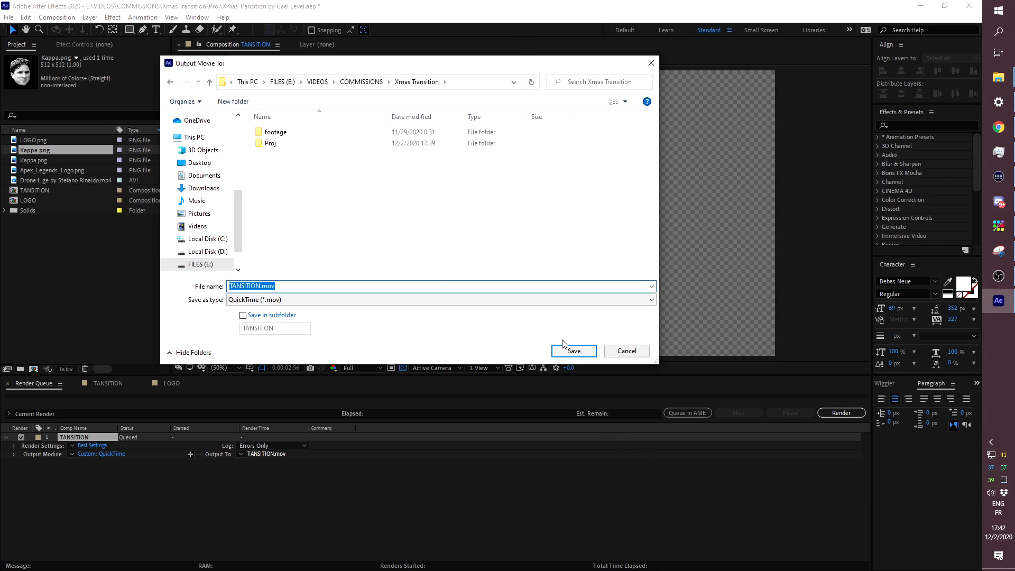
# Step: Save the output as TANSITION.mov in the Xmas Transition folder and render the queue
pyautogui.click(572, 350)
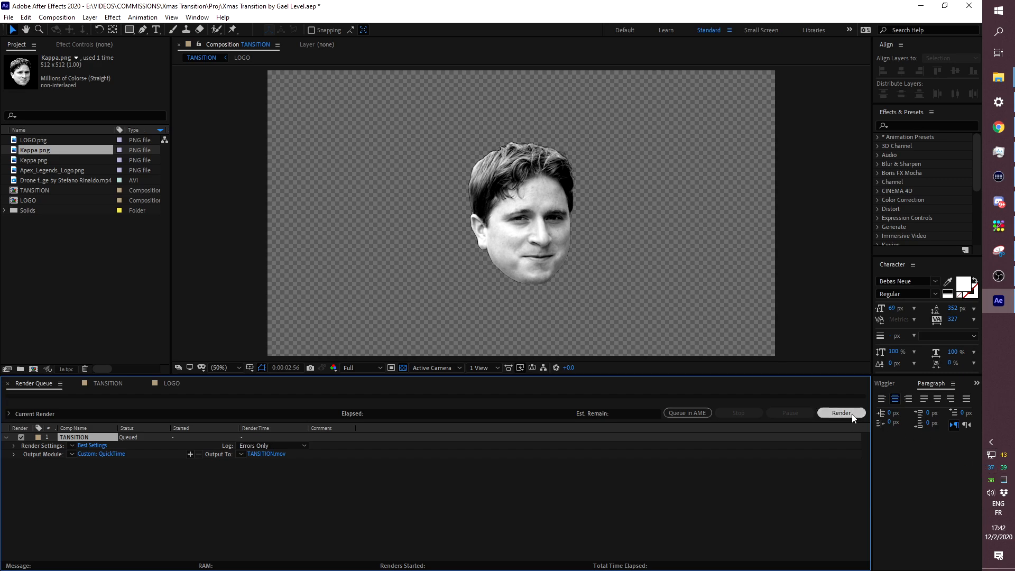
pyautogui.click(841, 414)
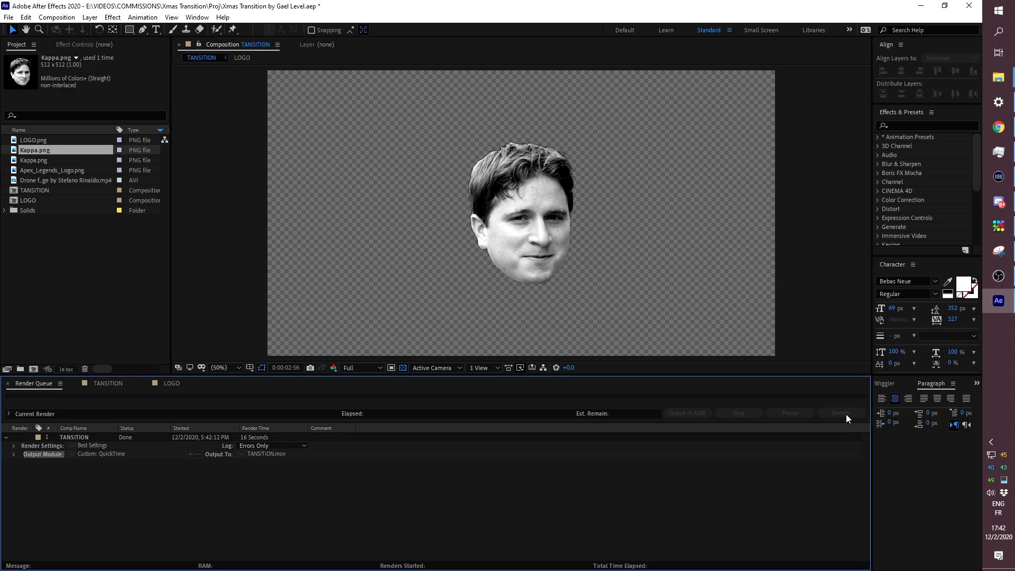
pyautogui.moveTo(888, 413)
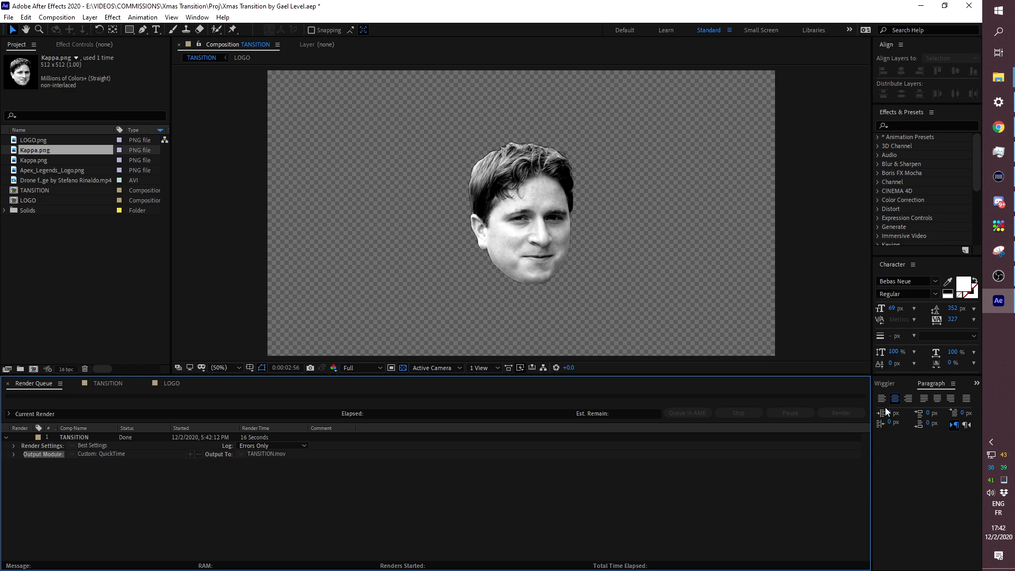
pyautogui.moveTo(1003, 322)
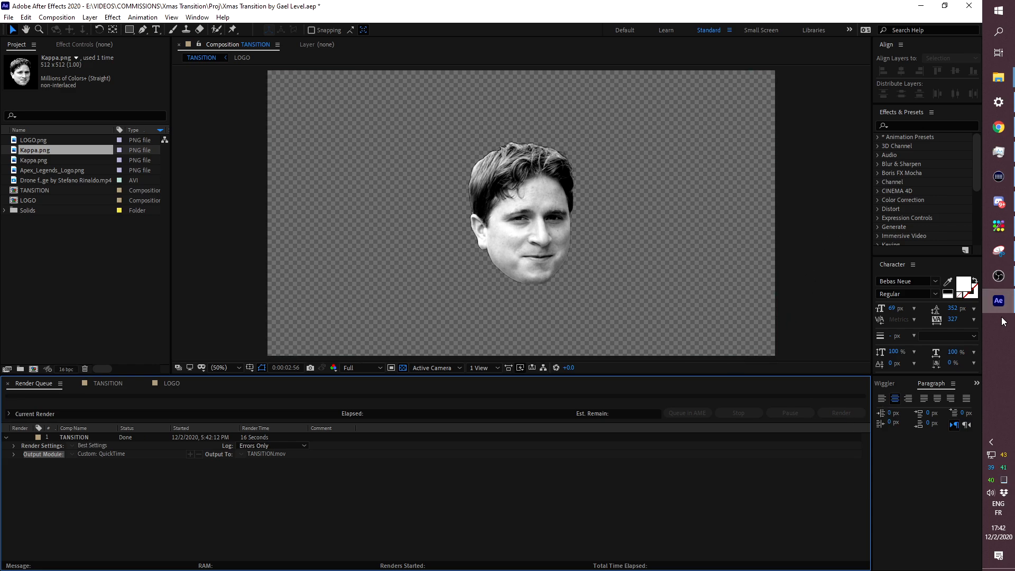
pyautogui.moveTo(437, 14)
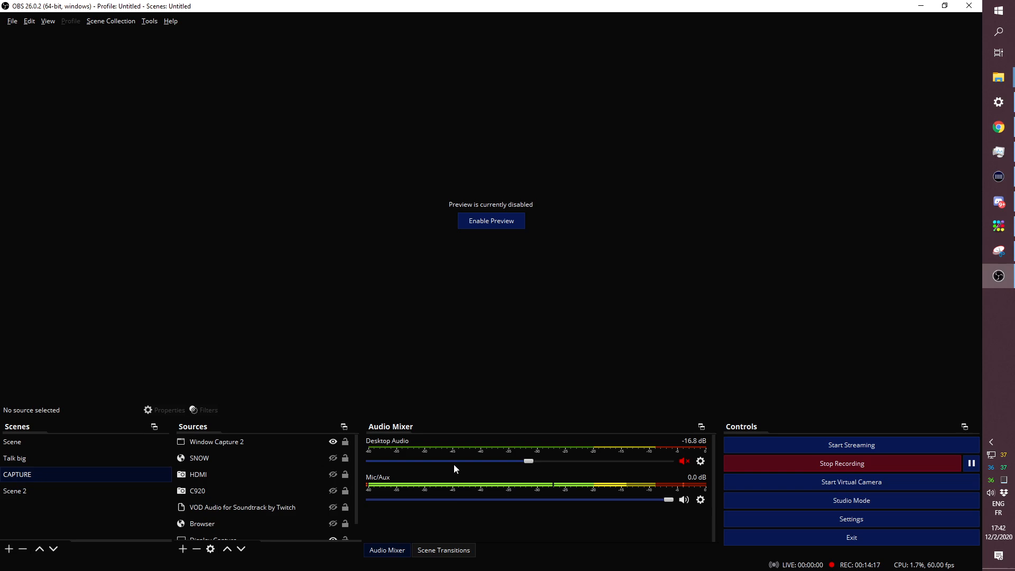
# Step: Add a new Stinger transition in OBS Scene Transitions, reaching the name prompt 'Stinger (3)'
pyautogui.click(443, 550)
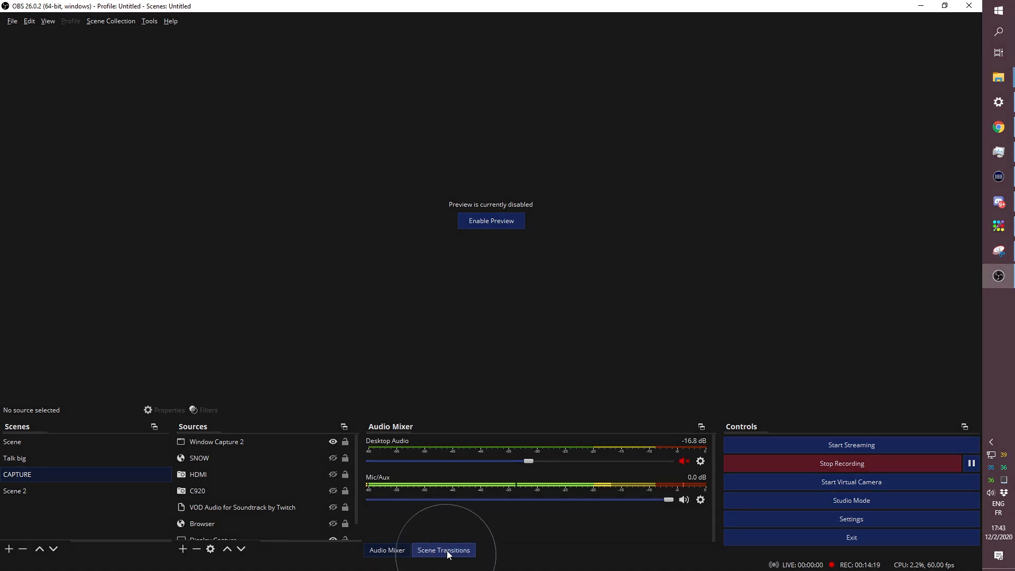
pyautogui.click(443, 551)
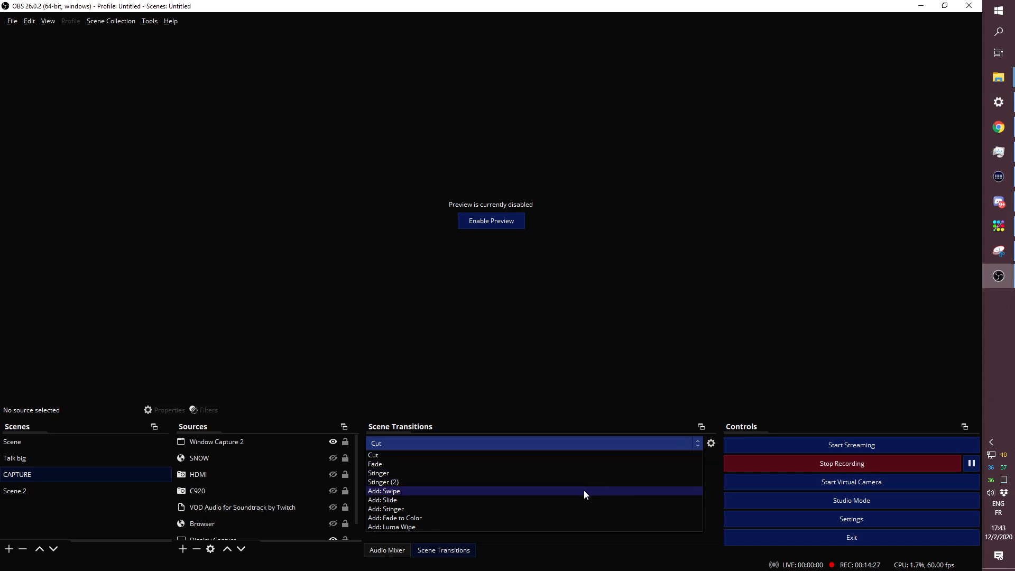
pyautogui.click(385, 509)
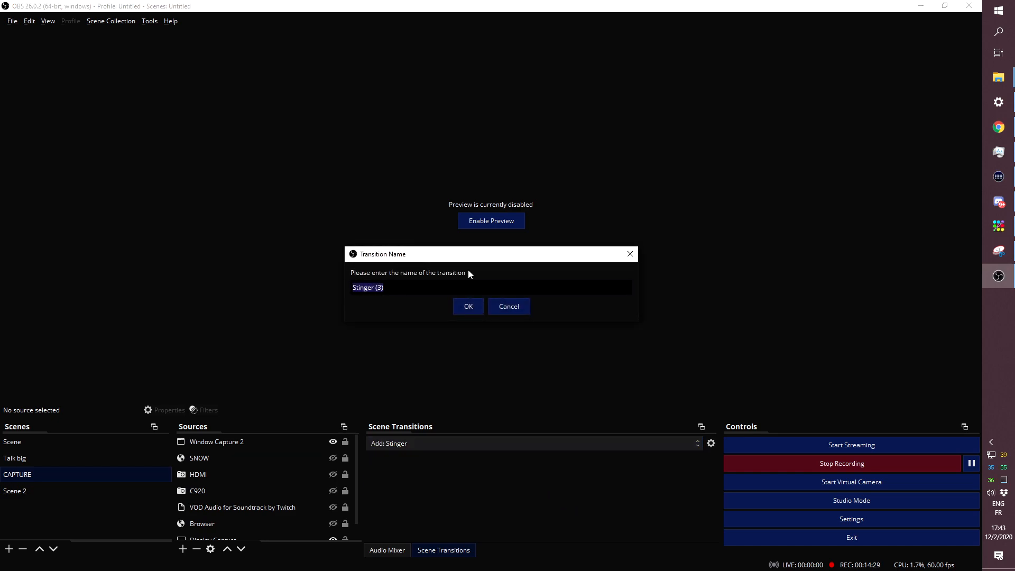
# Step: Accept the name Stinger (3) and load TANSITION.mov from the Xmas Transition folder as its video
pyautogui.click(468, 306)
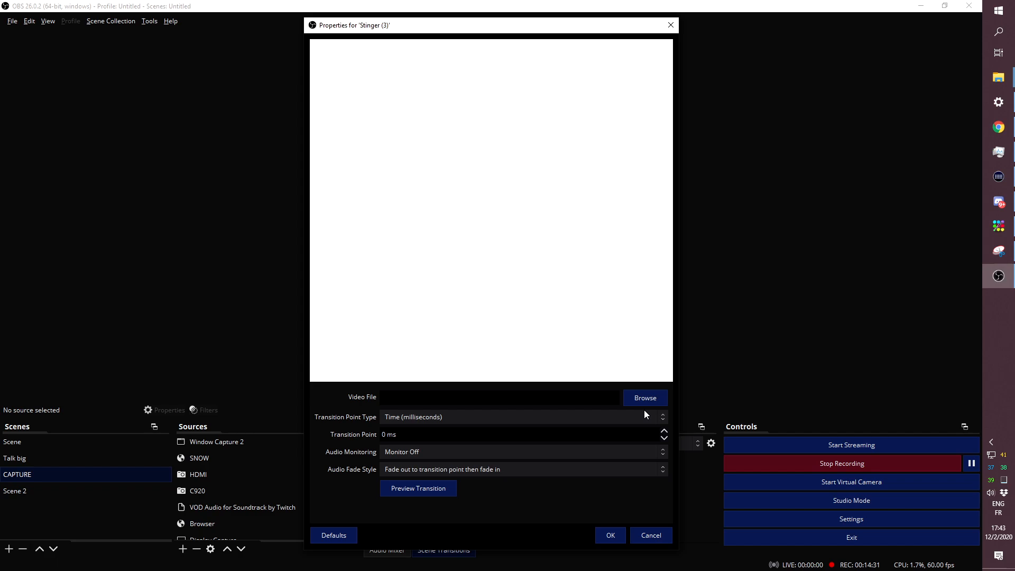
pyautogui.click(644, 398)
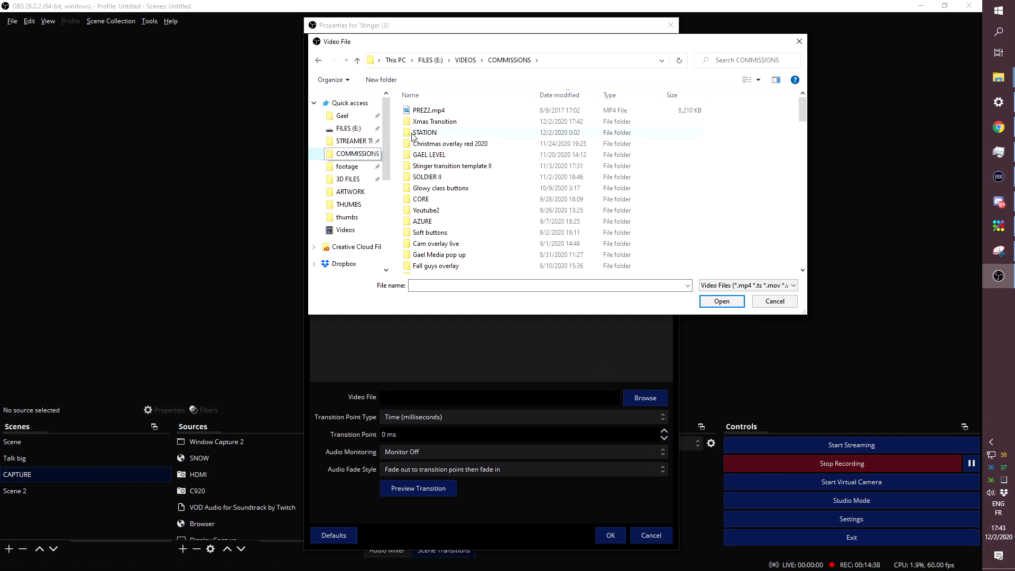
pyautogui.doubleClick(434, 121)
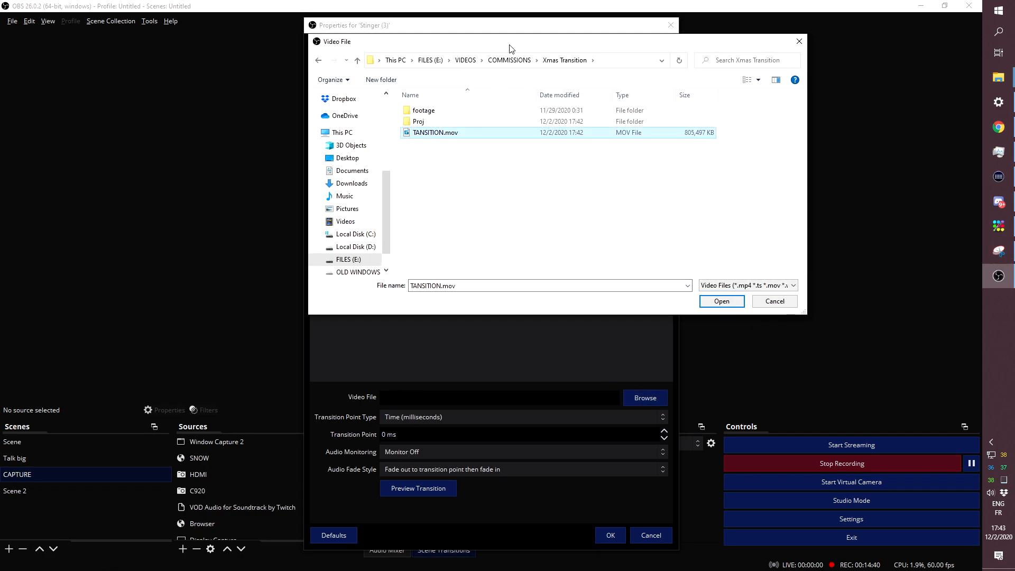
pyautogui.click(720, 301)
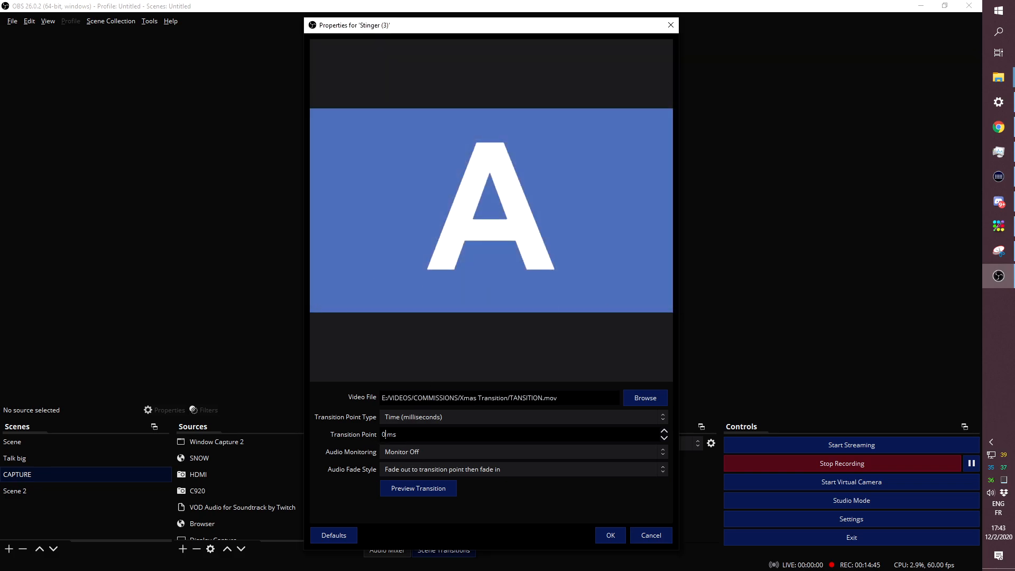
# Step: Set the transition point to 1300 ms, preview the stinger, and confirm its settings
pyautogui.click(663, 431)
pyautogui.write('1000')
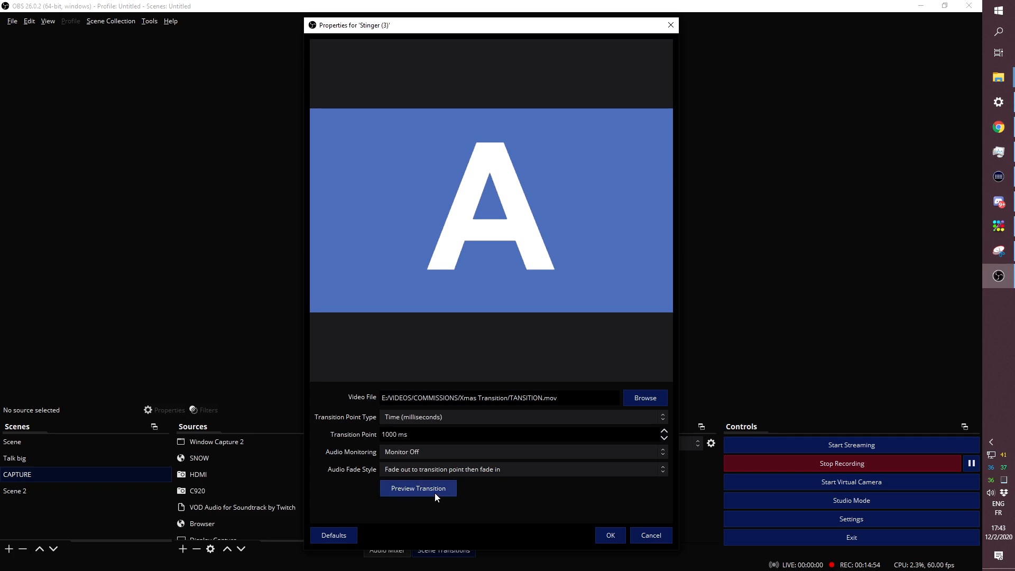
pyautogui.click(419, 489)
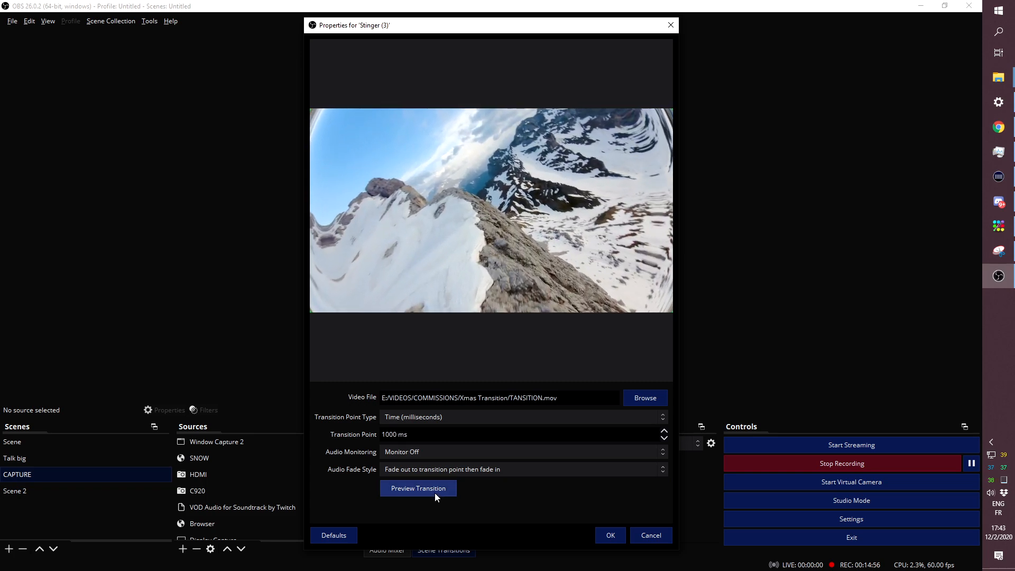
pyautogui.click(418, 489)
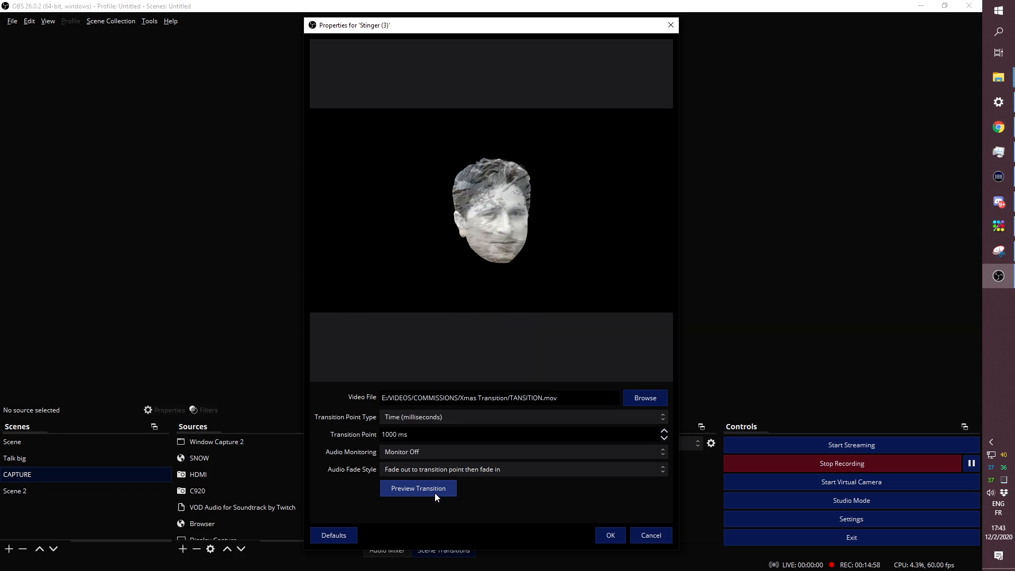
pyautogui.click(419, 488)
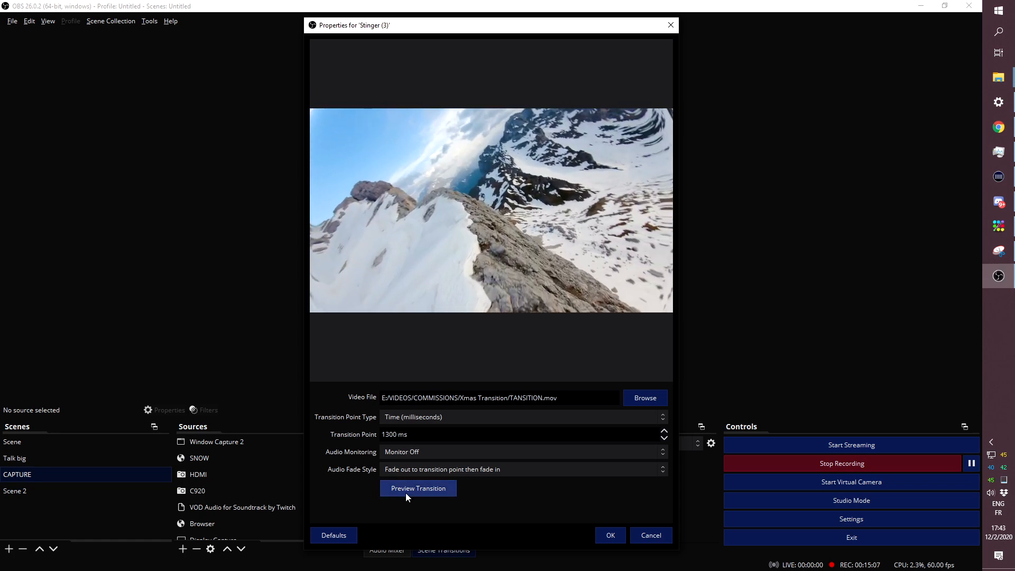
pyautogui.click(419, 489)
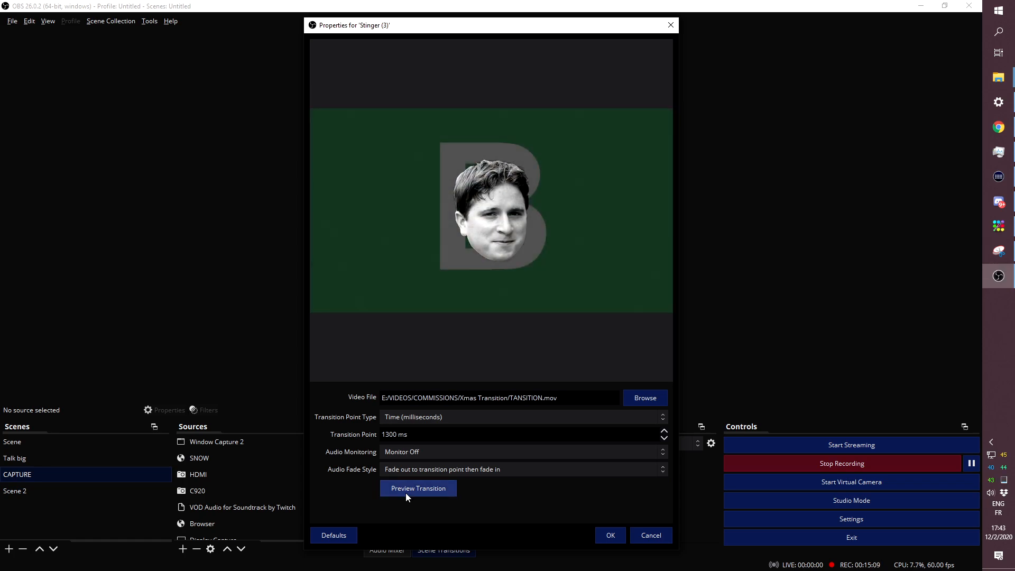
pyautogui.click(419, 489)
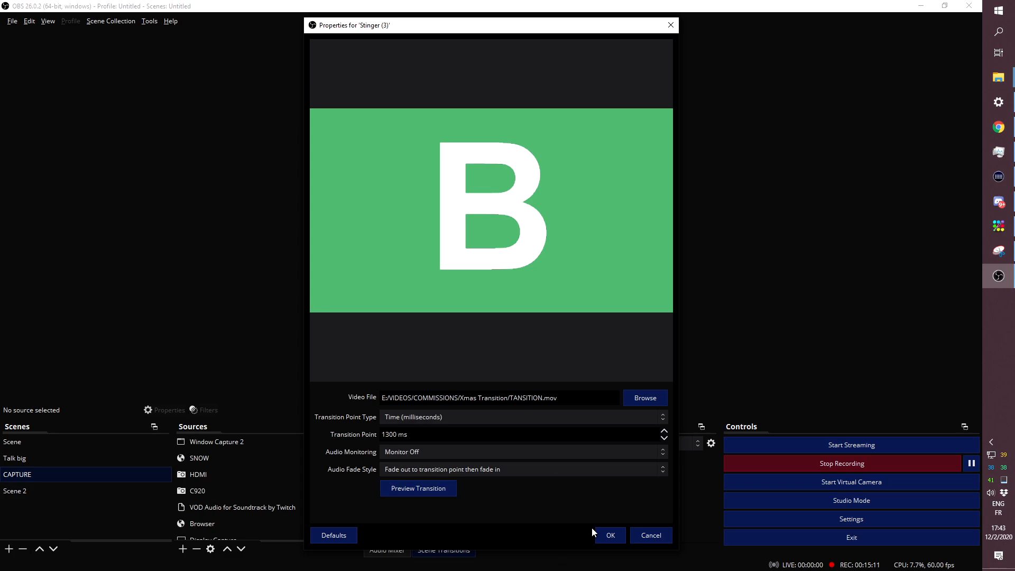
pyautogui.click(609, 535)
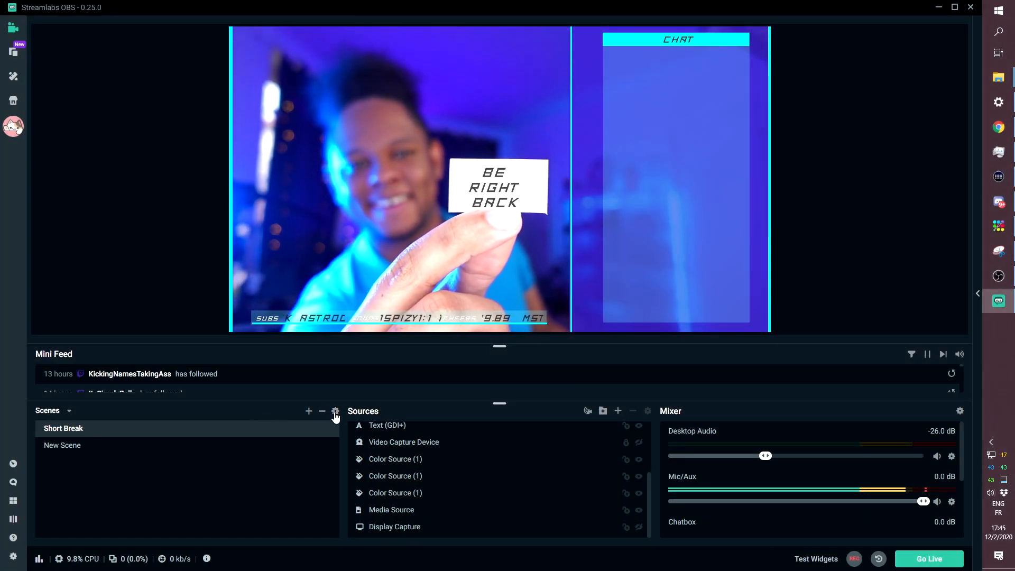
pyautogui.moveTo(335, 412)
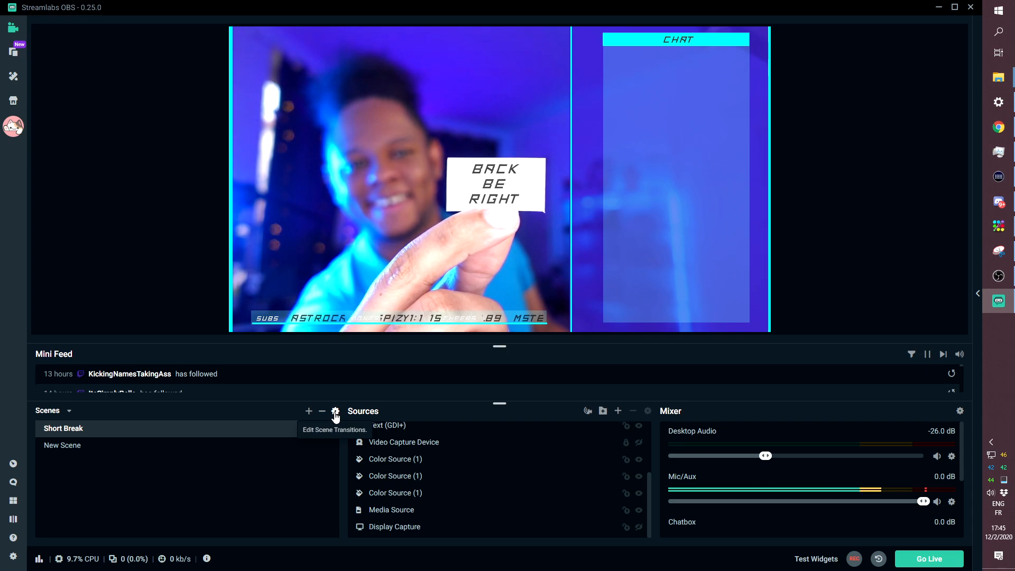
# Step: Show the Streamlabs Scene Transitions window listing the Global Transition stinger
pyautogui.click(335, 412)
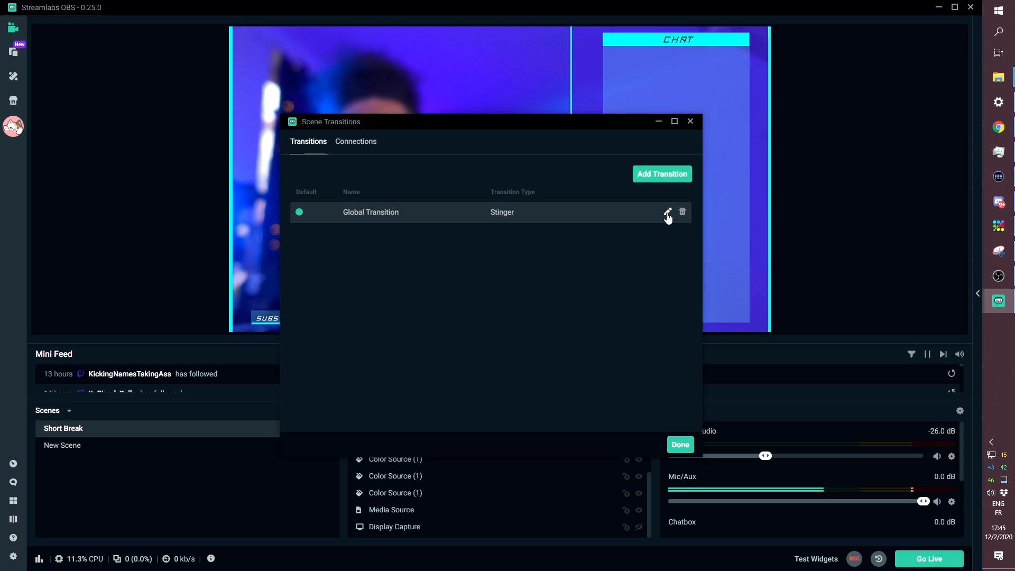
# Step: Make Global Transition a Stinger with a 1300 ms transition point
pyautogui.click(667, 211)
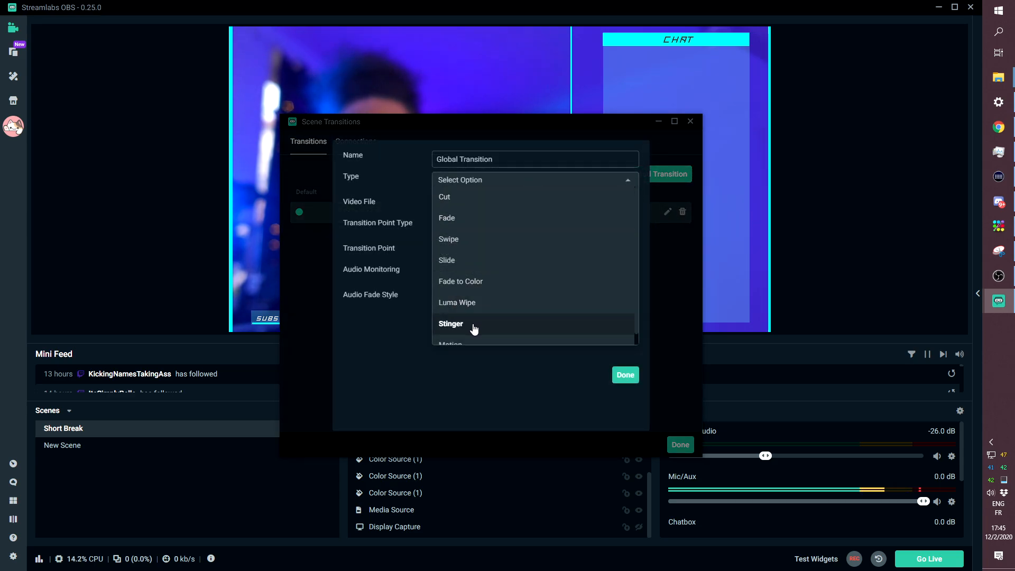
pyautogui.click(452, 324)
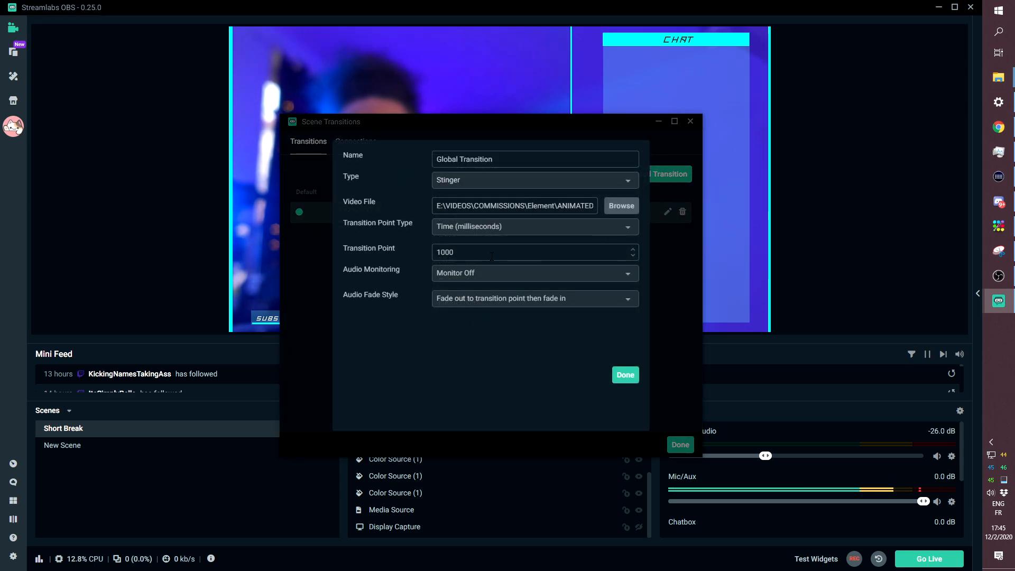
pyautogui.click(443, 252)
pyautogui.write('1300')
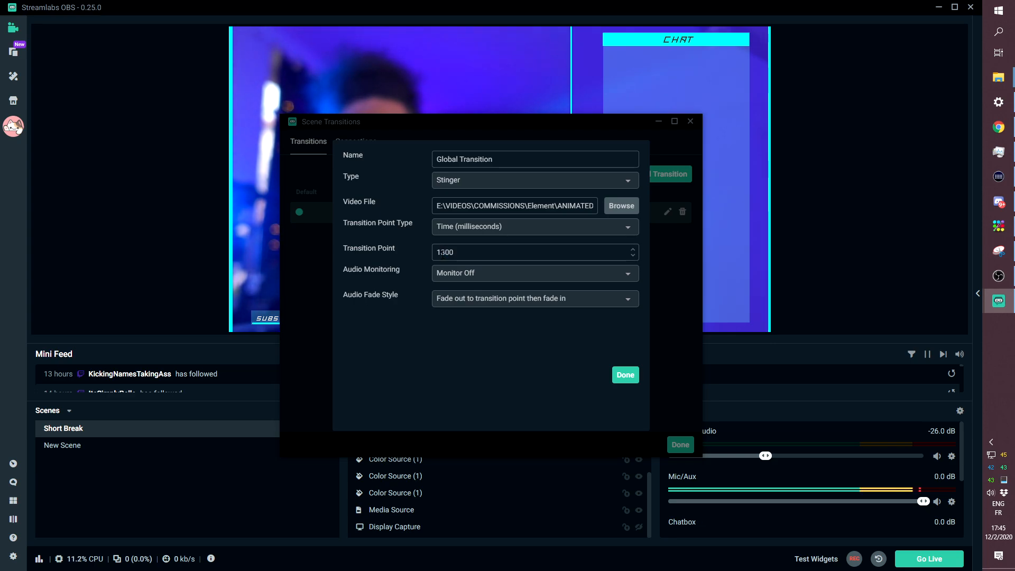
# Step: Load TANSITION.mov from Xmas Transition as its video, save, and switch to New Scene to test it
pyautogui.click(620, 206)
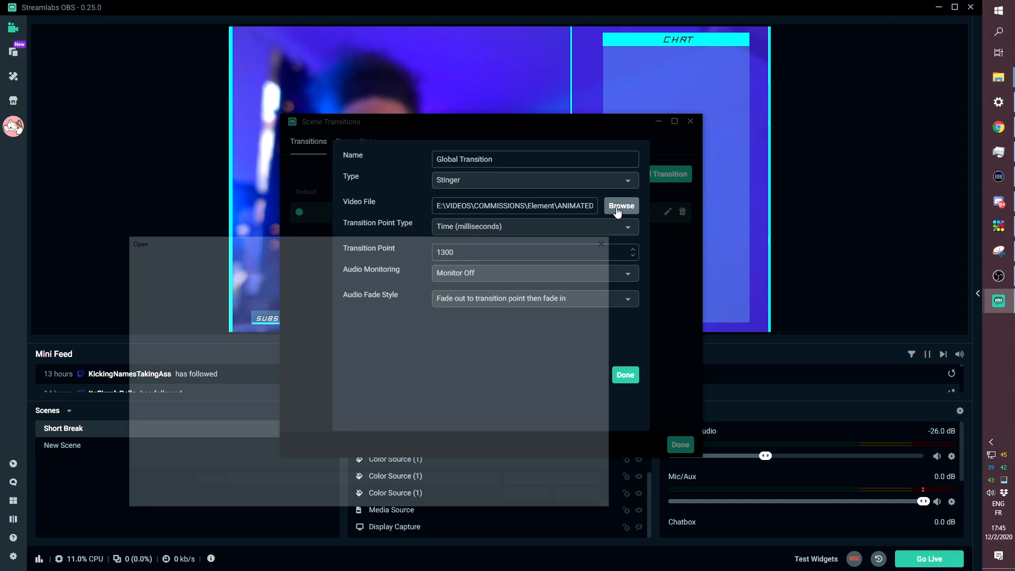
pyautogui.click(619, 206)
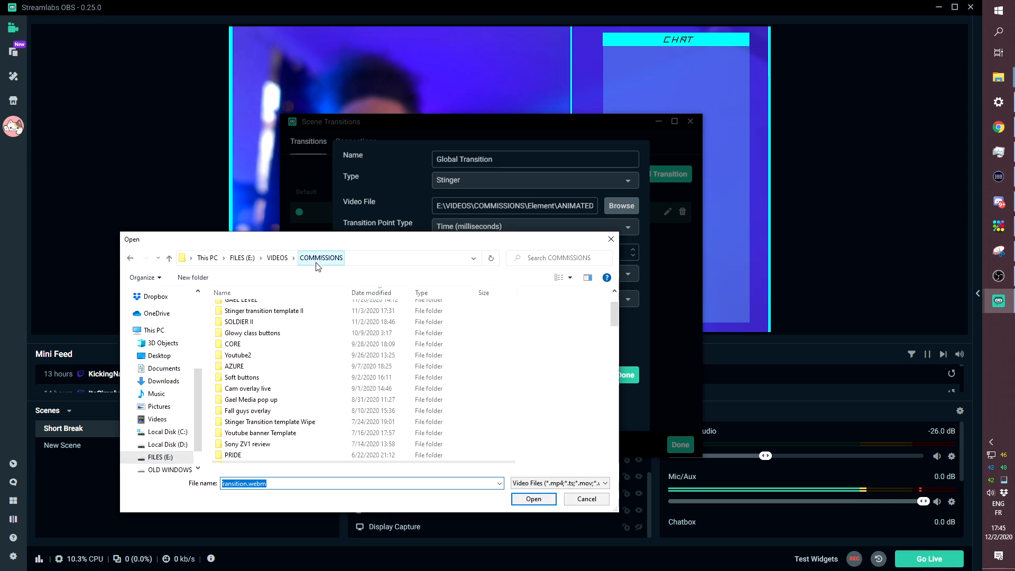
pyautogui.scroll(3)
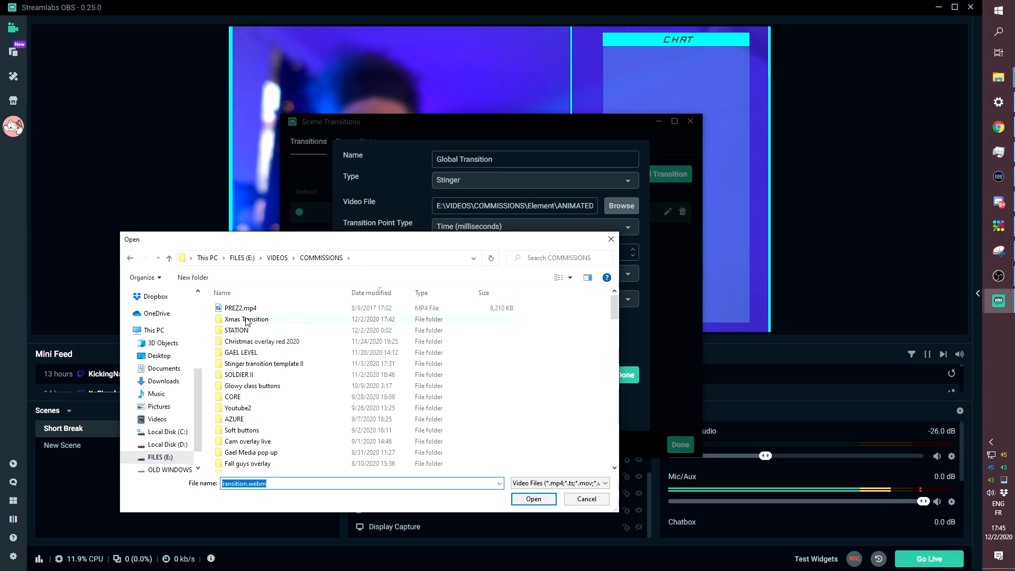
pyautogui.doubleClick(246, 319)
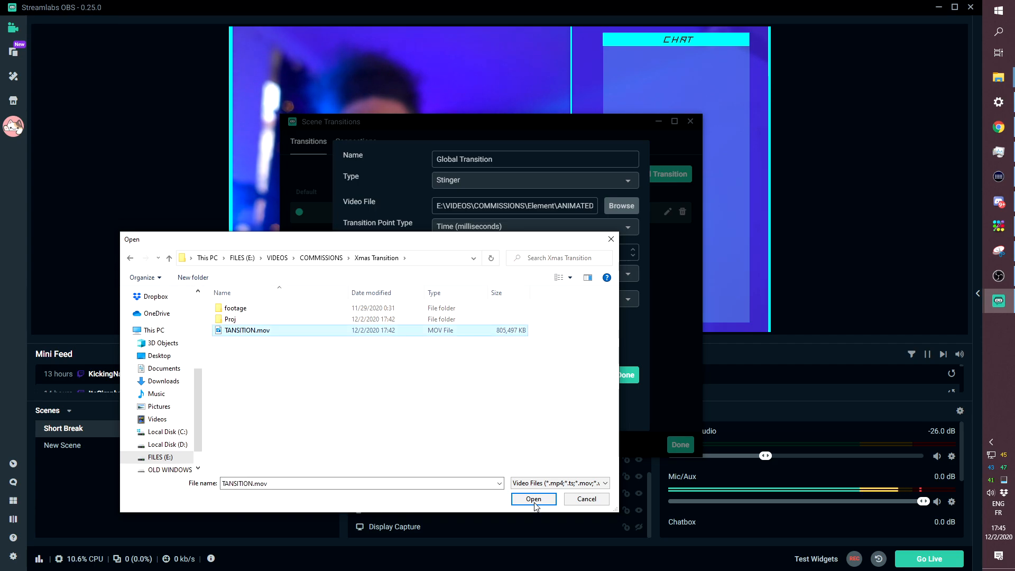
pyautogui.click(534, 498)
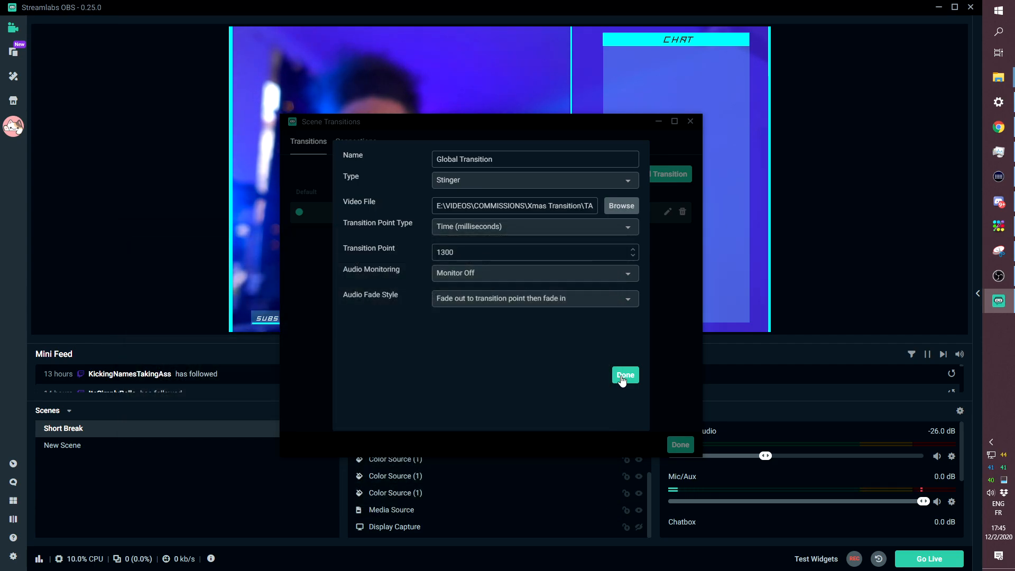
pyautogui.click(624, 377)
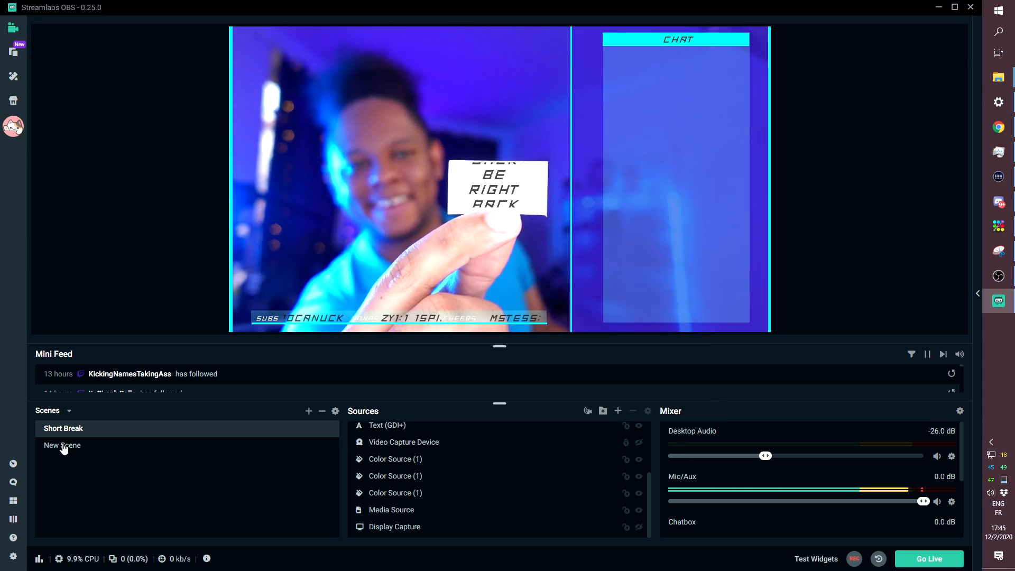
pyautogui.click(62, 445)
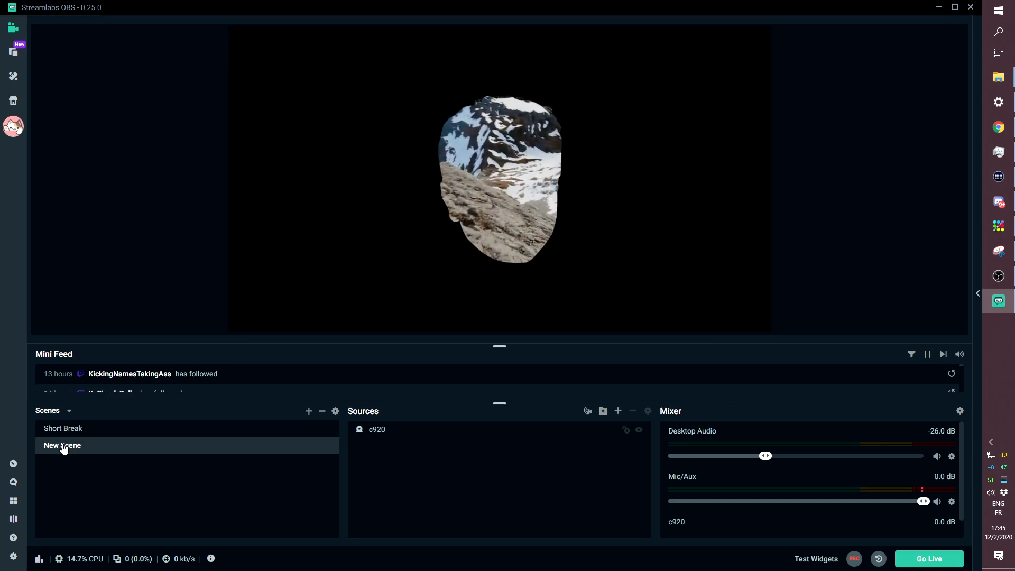